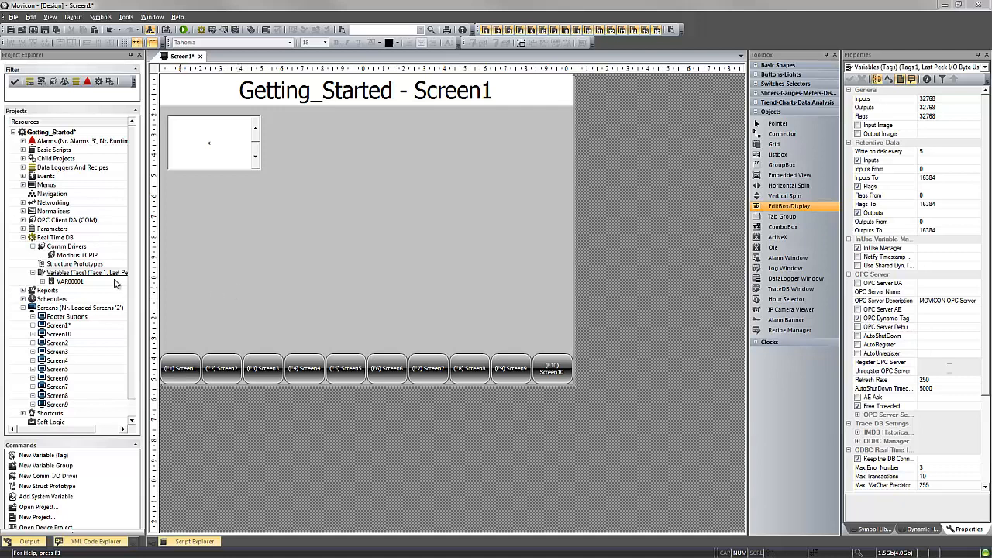
mouse_move(101, 280)
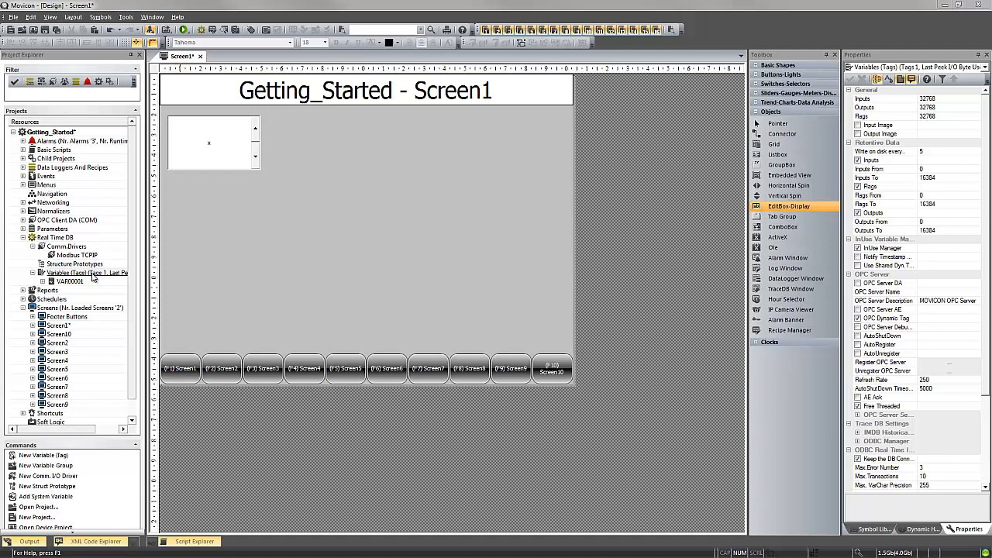
Create a new variable tag named MyArray under Variables (Tags).
right_click(70, 273)
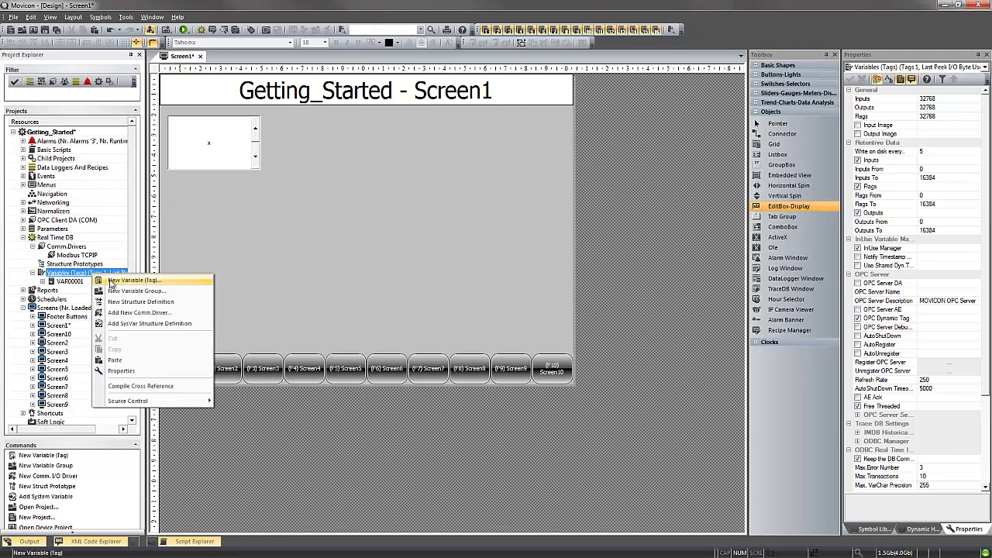
left_click(133, 280)
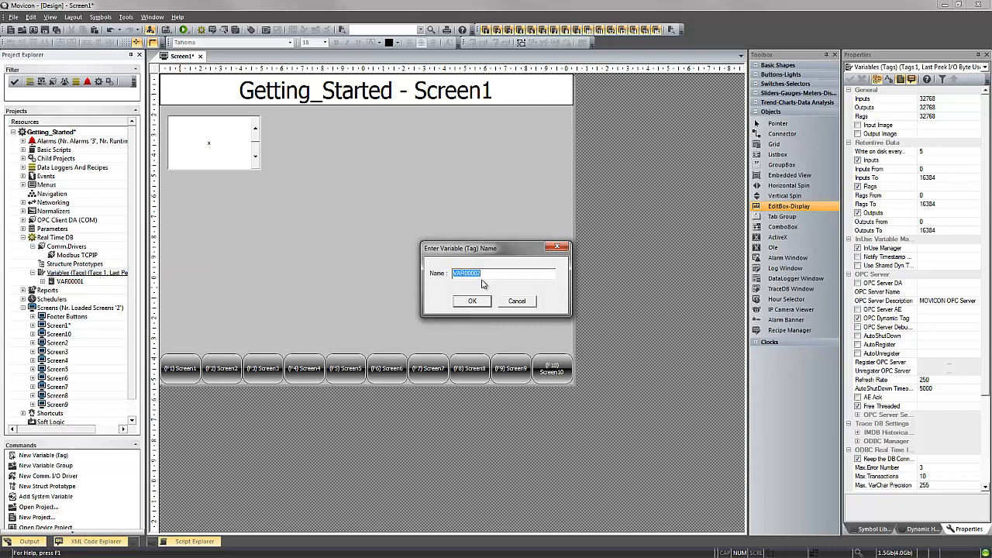
type("MyArray")
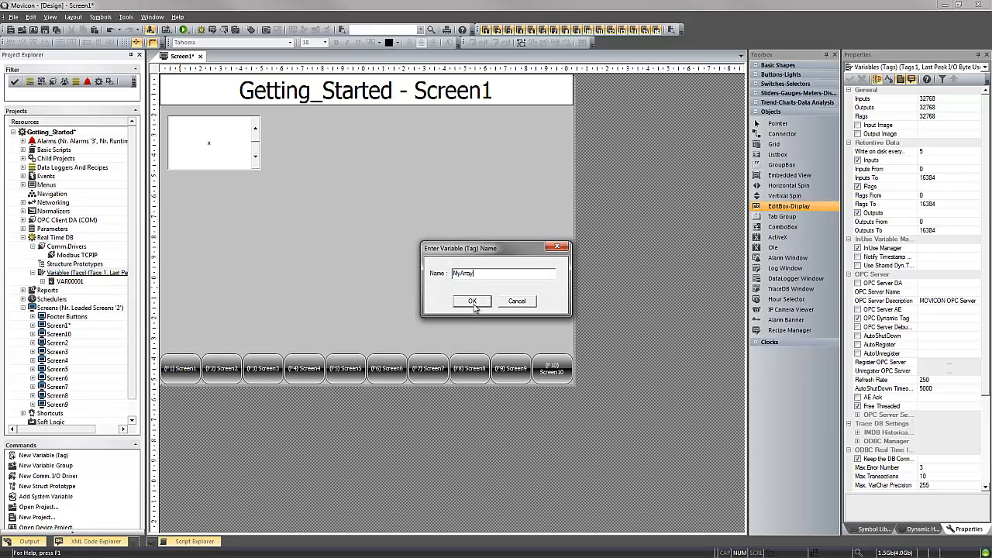
left_click(471, 301)
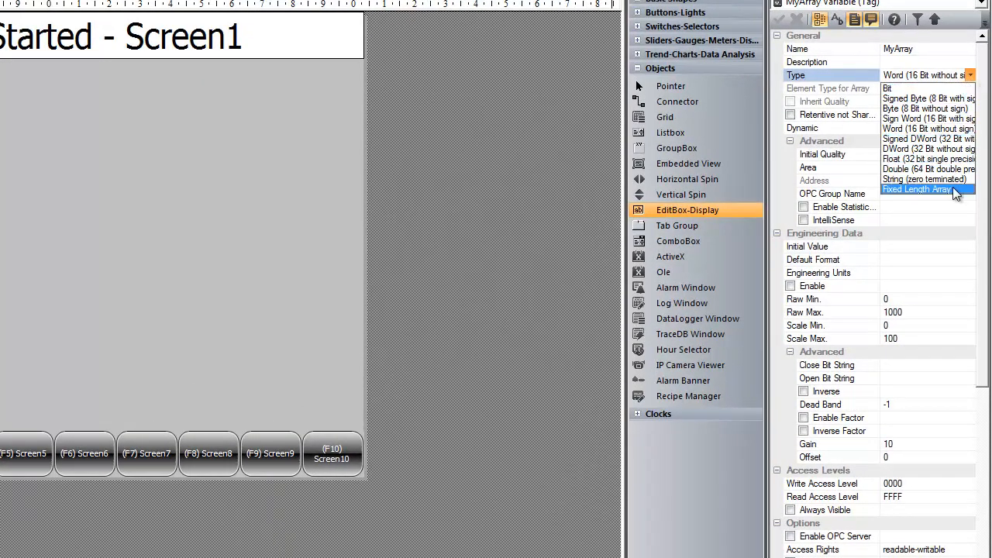
Make MyArray a Fixed Length Array of Word elements, retentive not shared, and browse for its dynamic address.
left_click(917, 189)
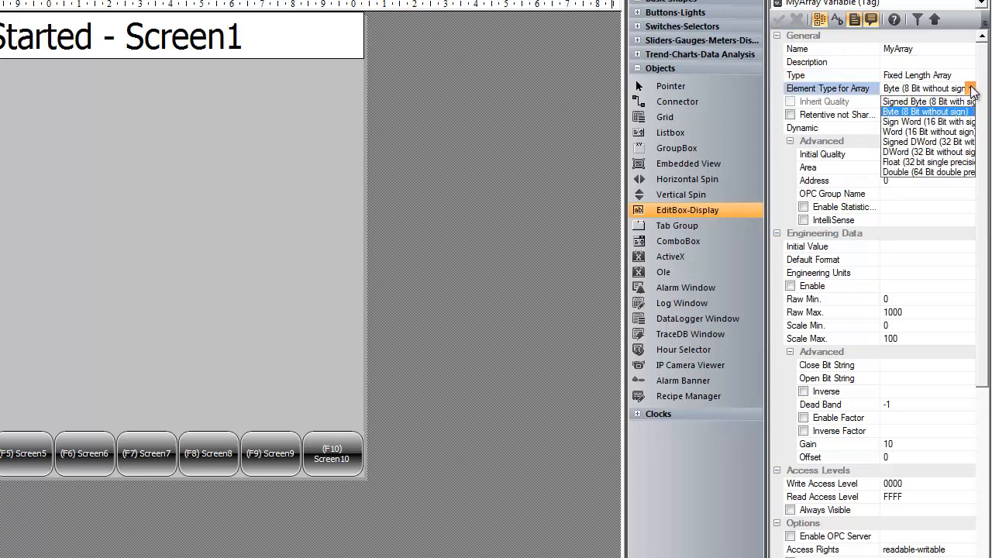
left_click(926, 132)
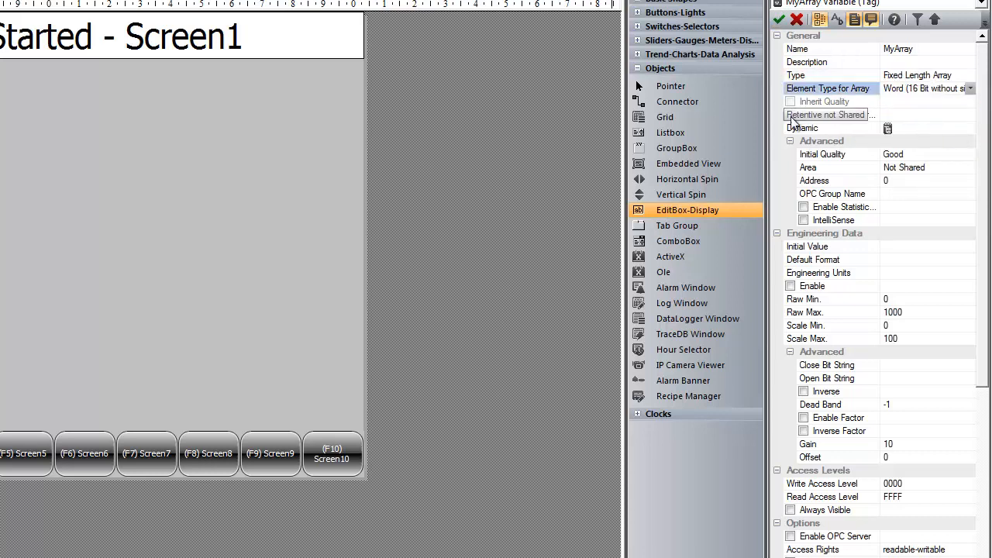
left_click(790, 115)
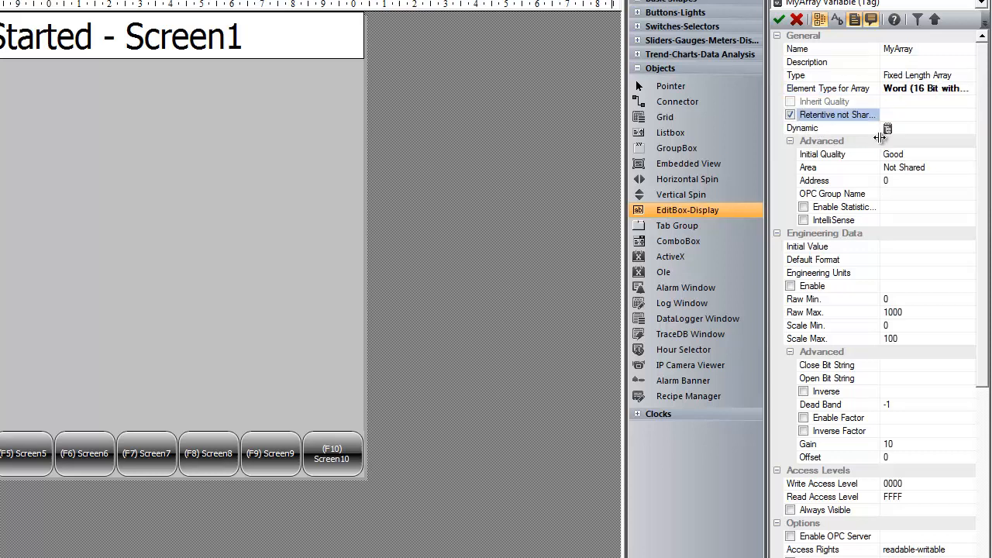
left_click(888, 128)
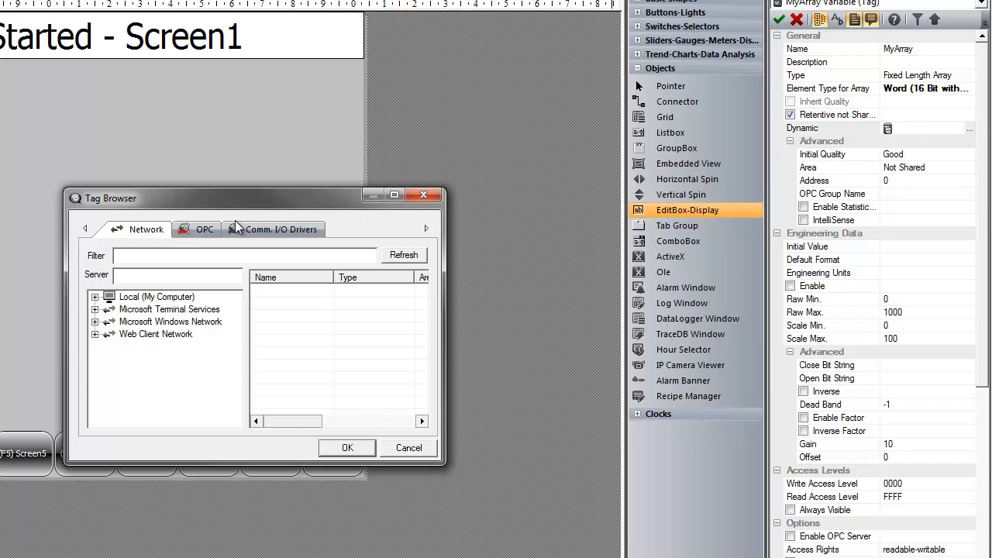
Link MyArray to the Modbus TCPIP driver task on station Sim1, editing the task's start address.
left_click(281, 229)
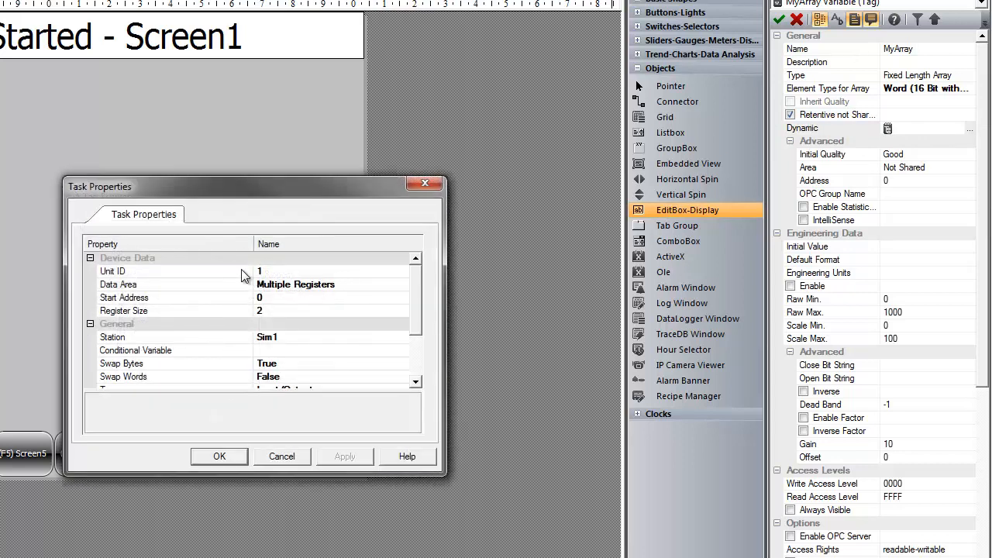
mouse_move(274, 307)
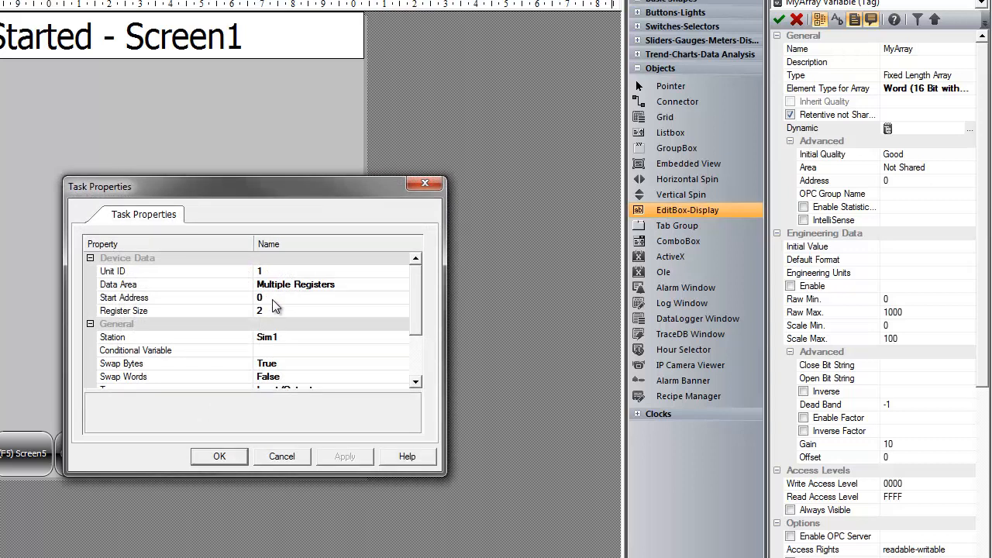
left_click(124, 298)
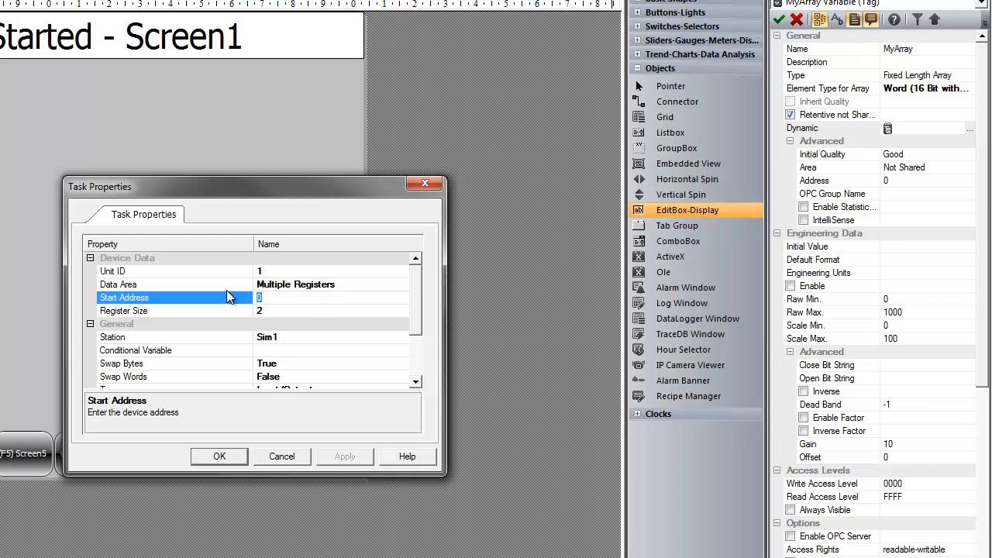
type("1")
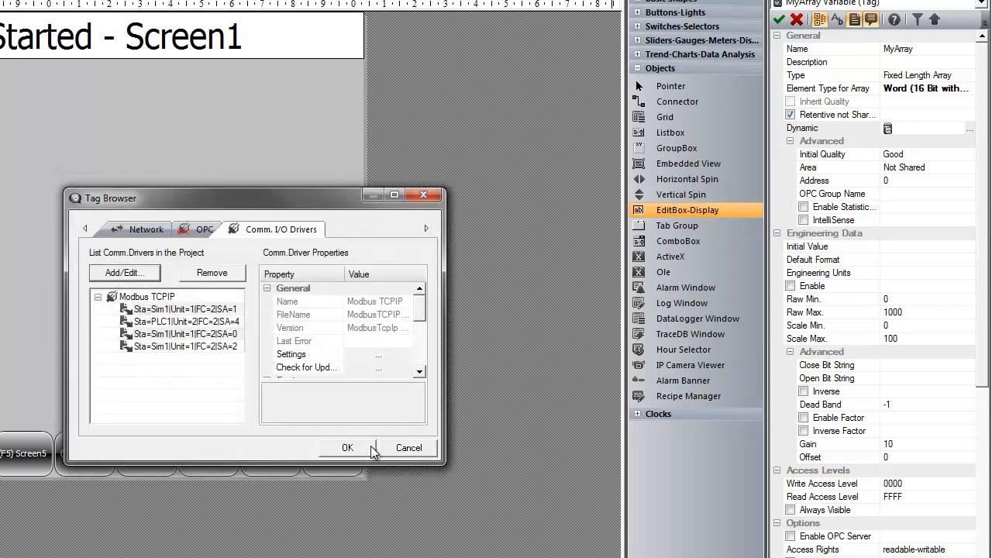
left_click(348, 448)
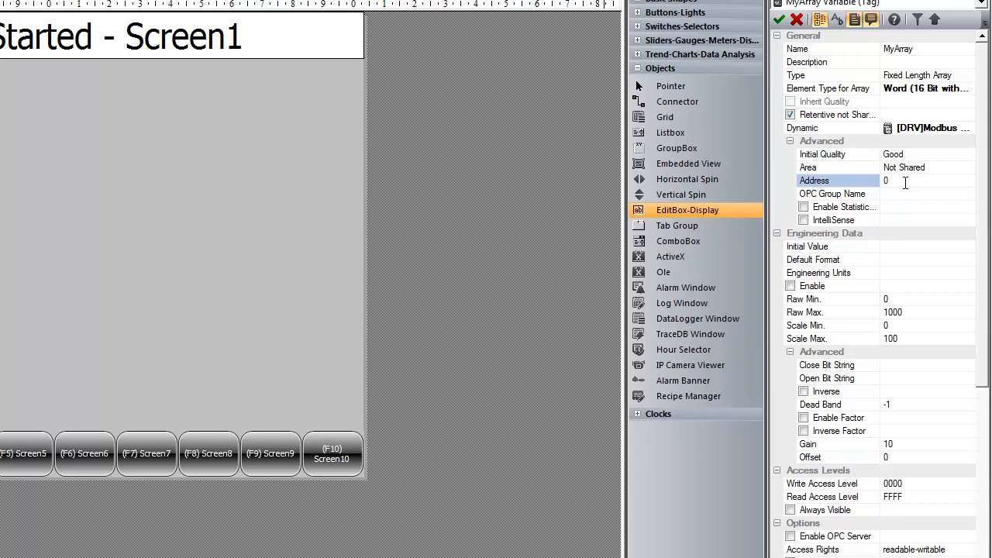
Enter 0(100) as MyArray's Address property.
type("(")
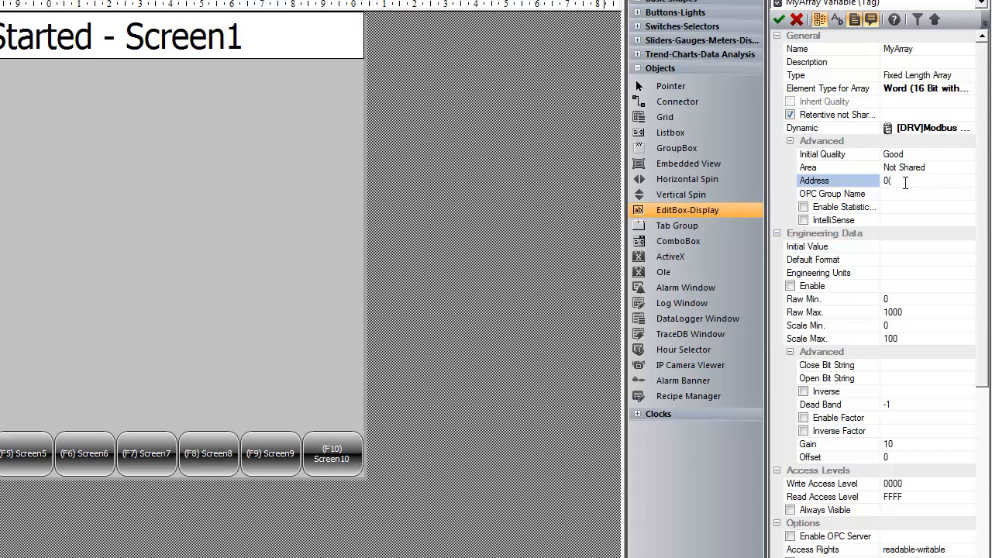
type("1")
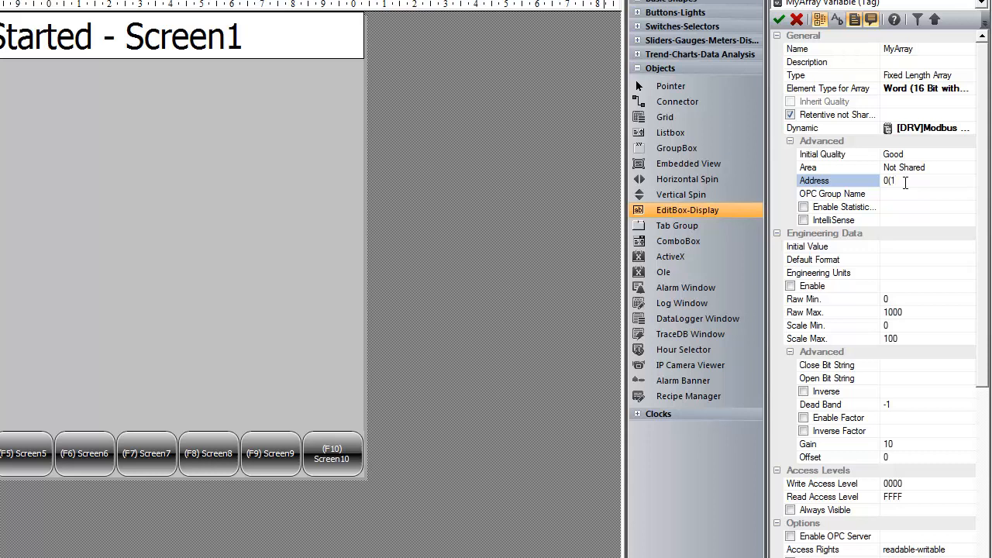
type("00")
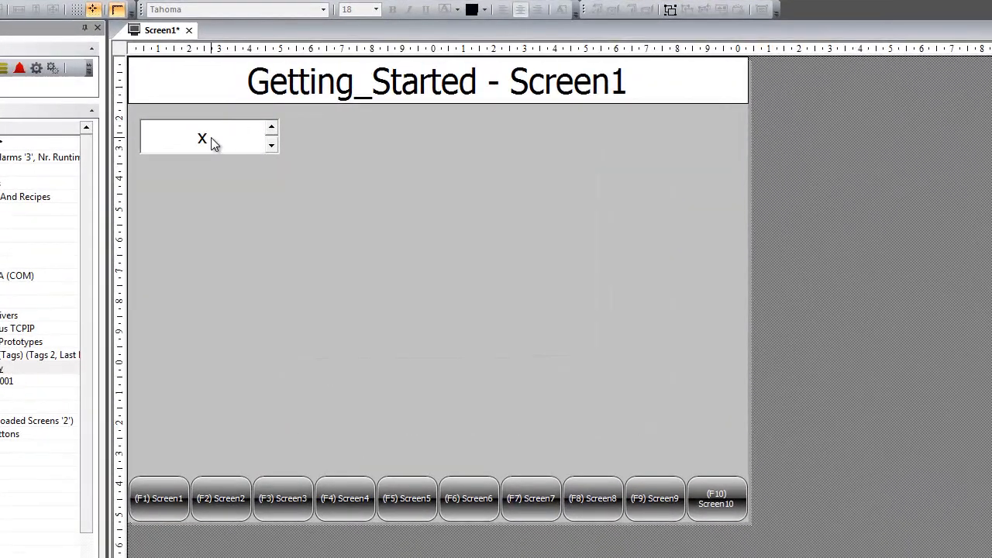
Duplicate the Screen1 edit box beside the original and connect the copy to MyArray.
left_click(209, 137)
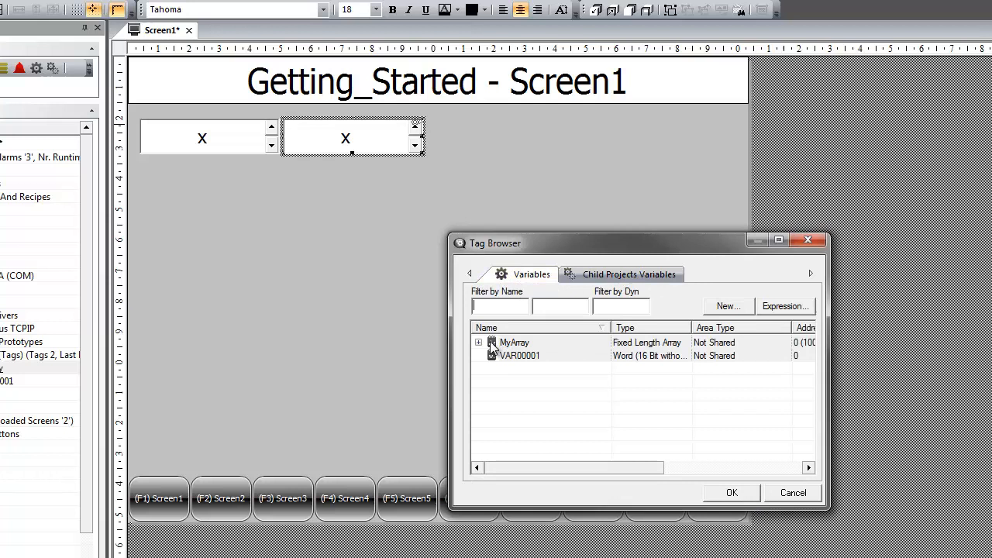
left_click(809, 239)
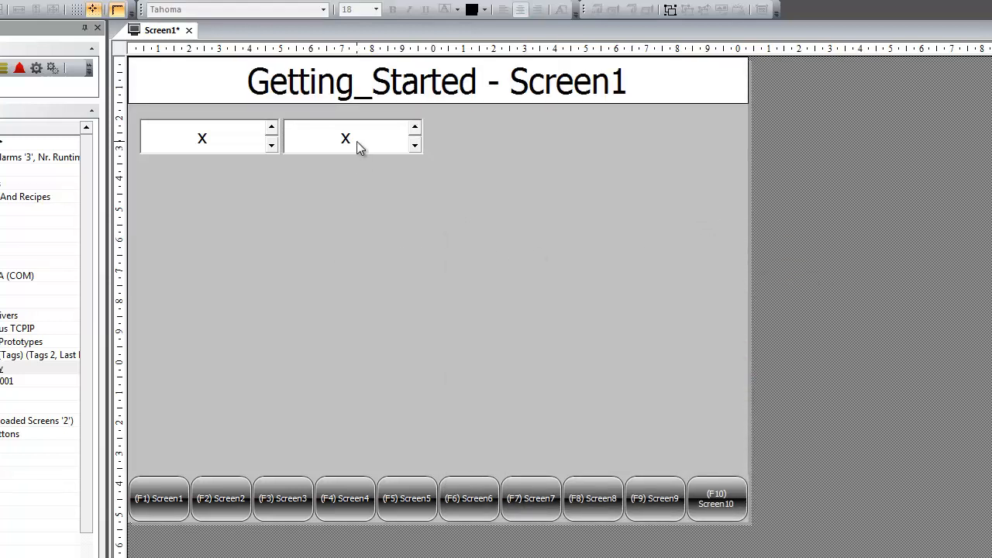
left_click(357, 138)
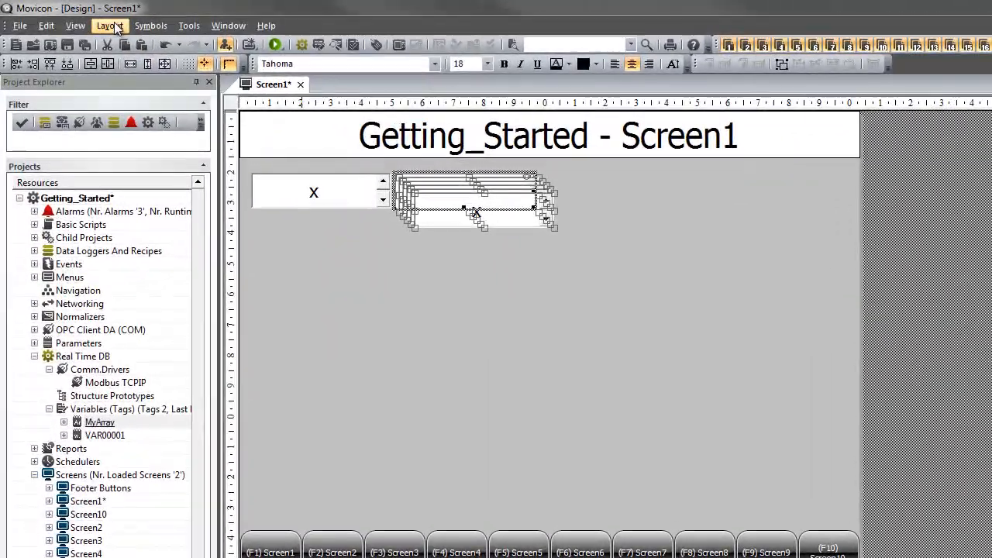
Distribute the six selected edit boxes into one column with gaps of 5 and apply it.
left_click(109, 25)
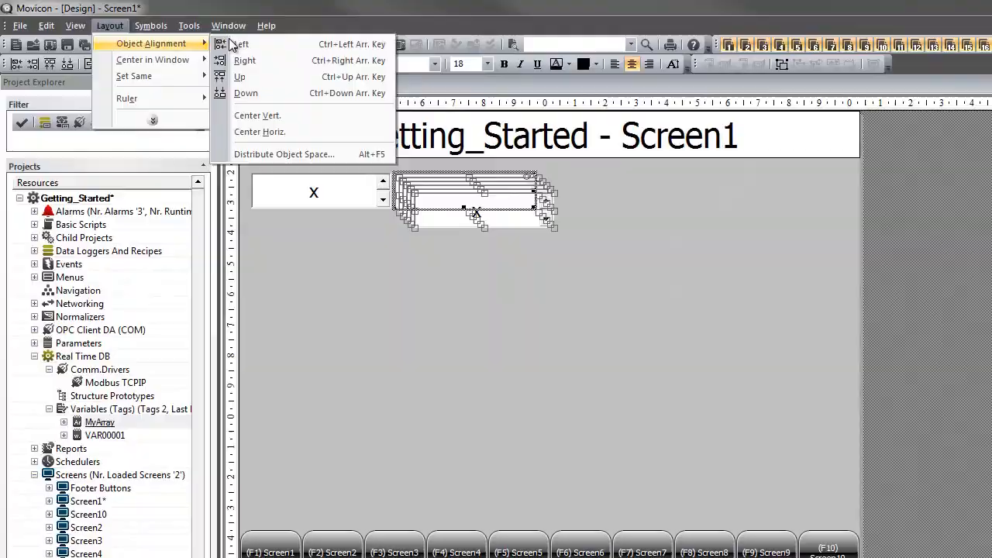
left_click(284, 154)
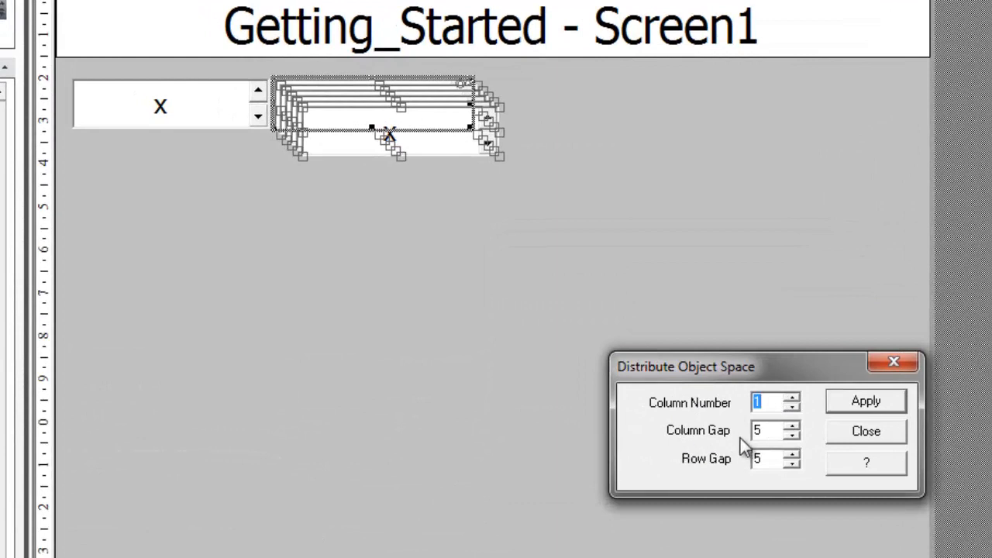
left_click(866, 400)
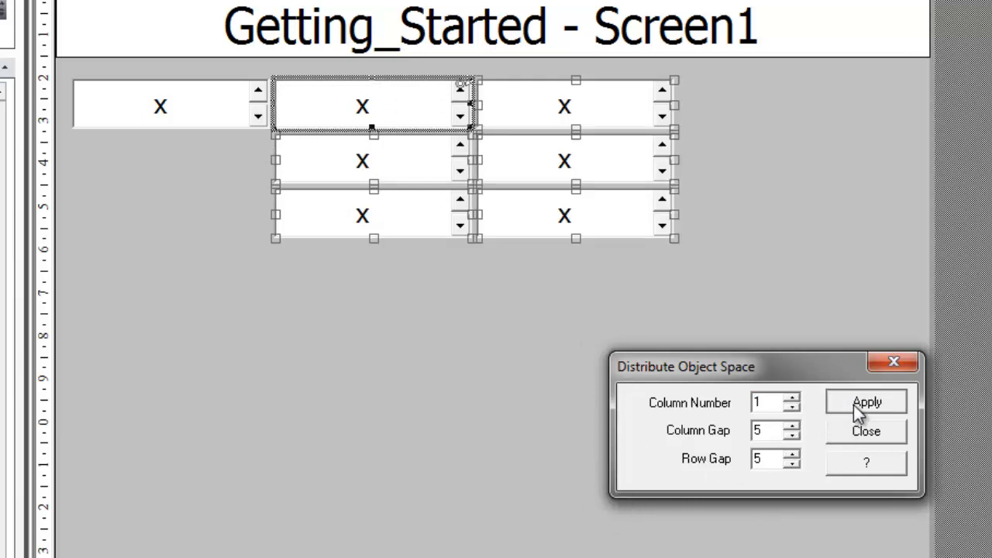
left_click(866, 401)
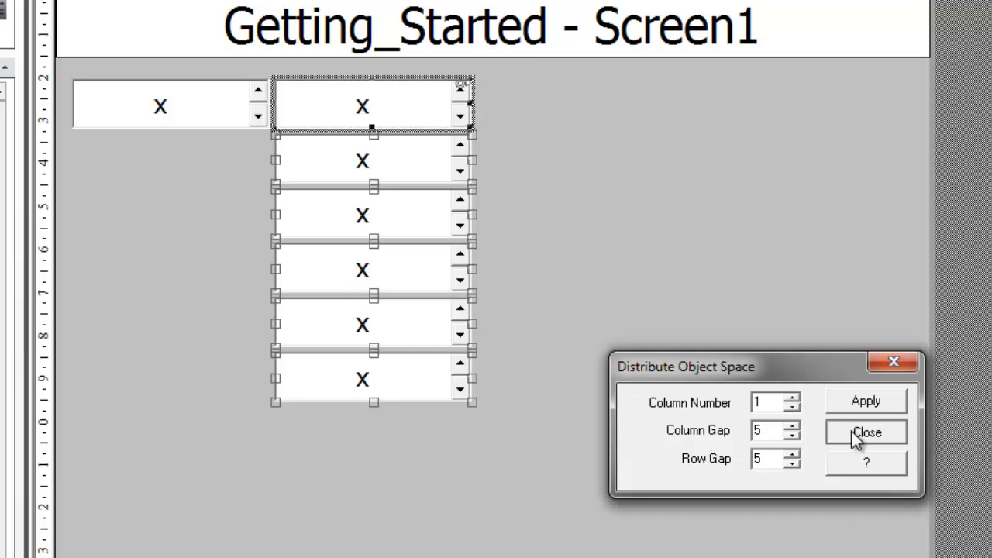
left_click(867, 432)
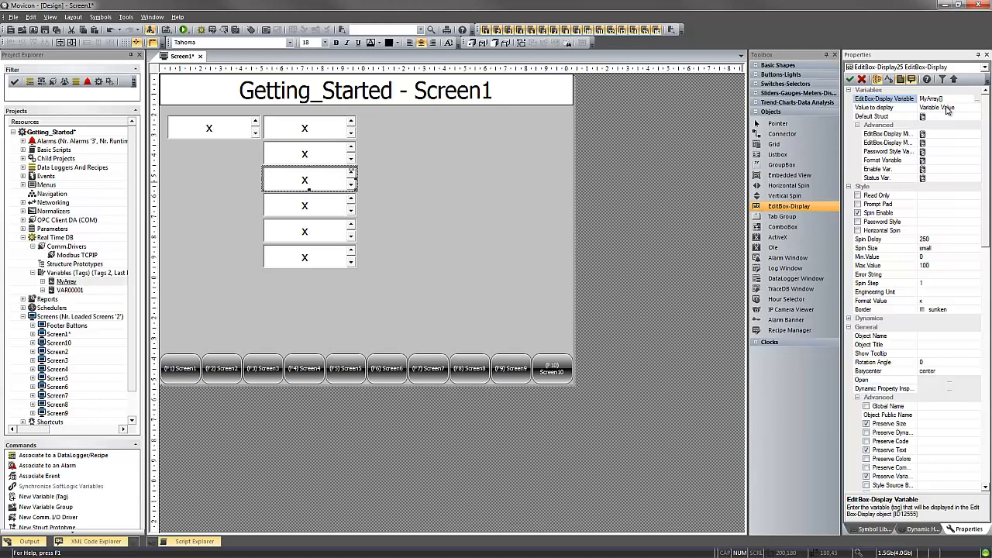
Bind the second-column edit boxes to successive MyArray elements (MyArray[0], MyArray[1], …).
left_click(305, 206)
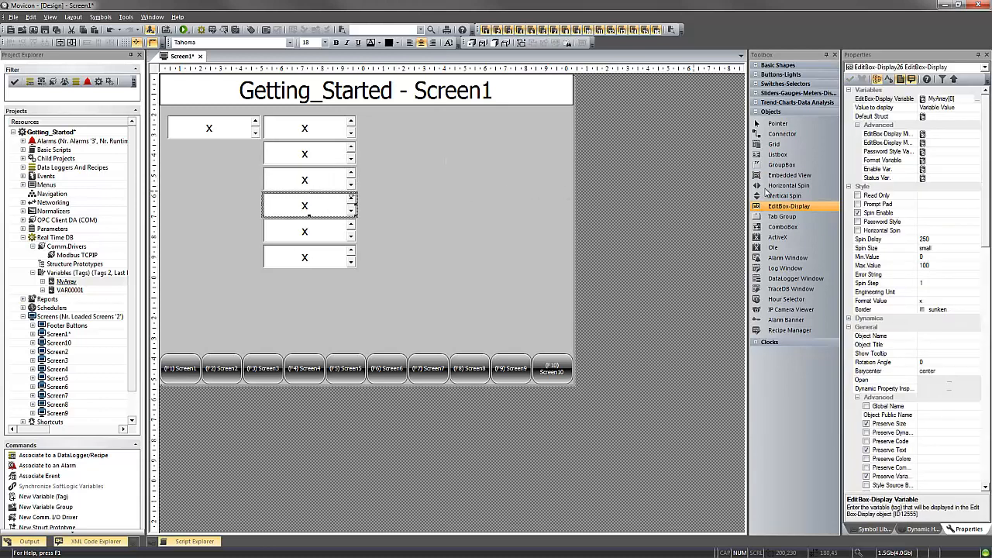
left_click(883, 99)
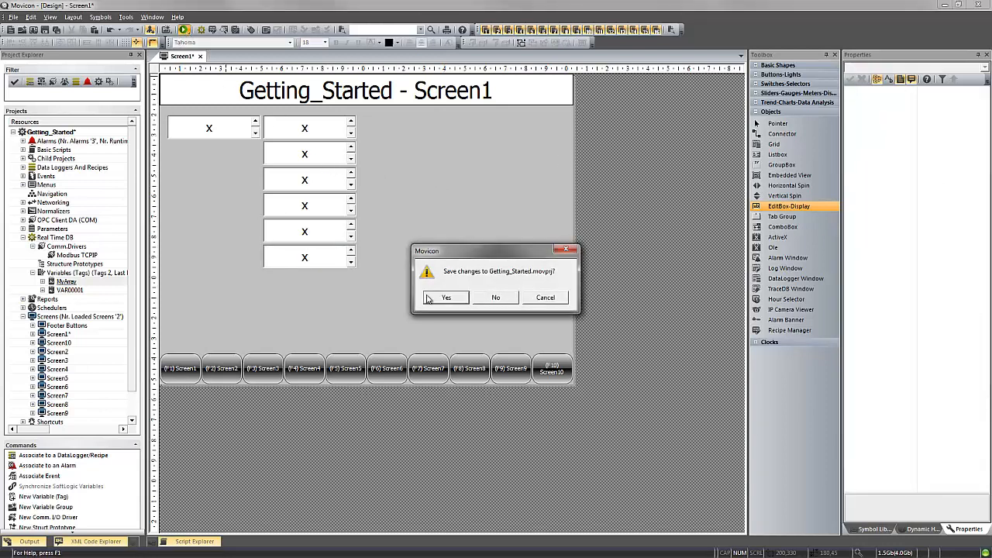
Save and run the project, then raise the first and last array element values at runtime.
left_click(445, 297)
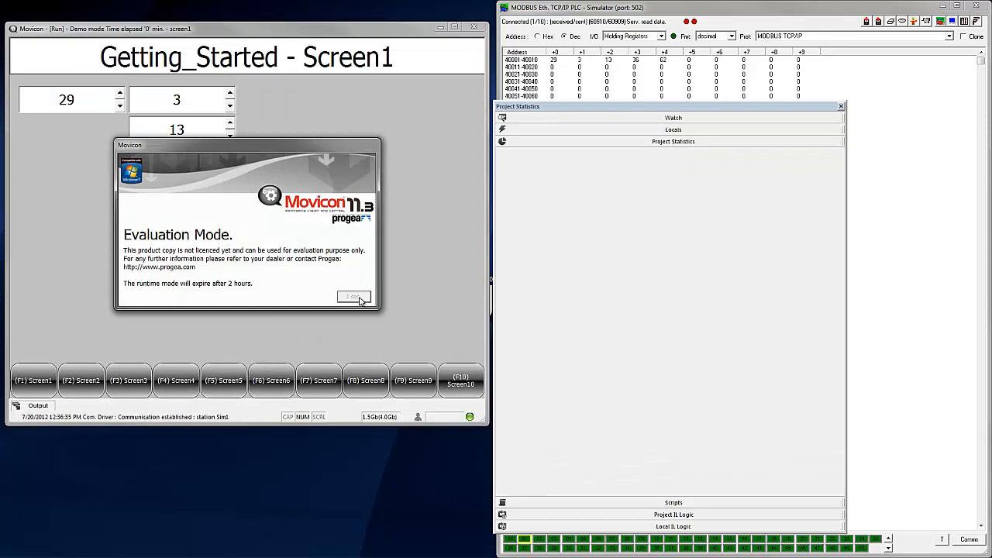
left_click(354, 297)
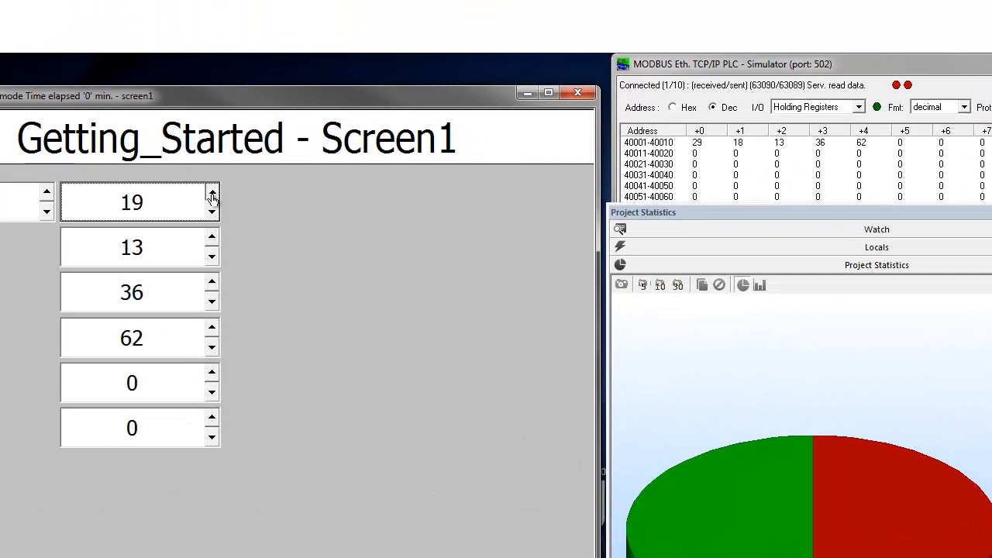
left_click(212, 241)
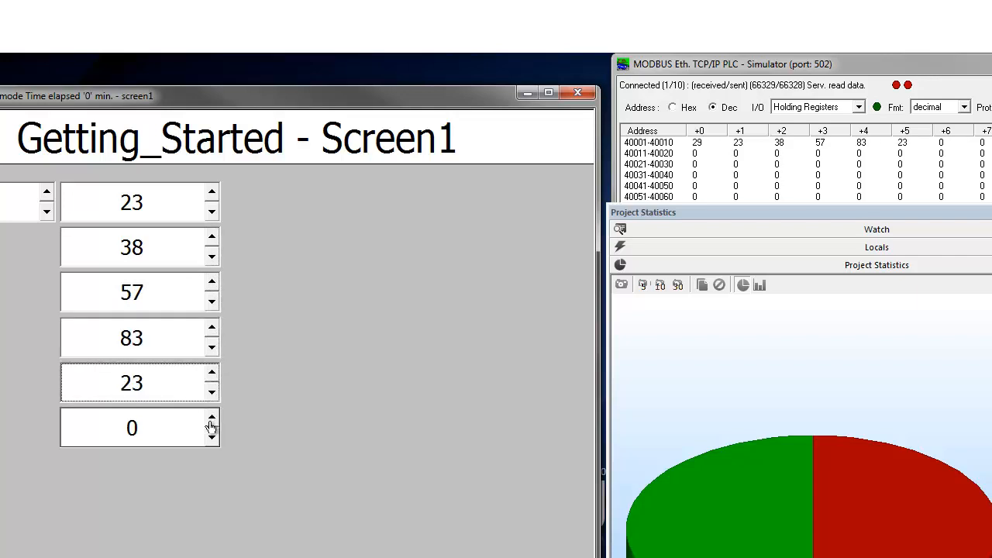
left_click(212, 421)
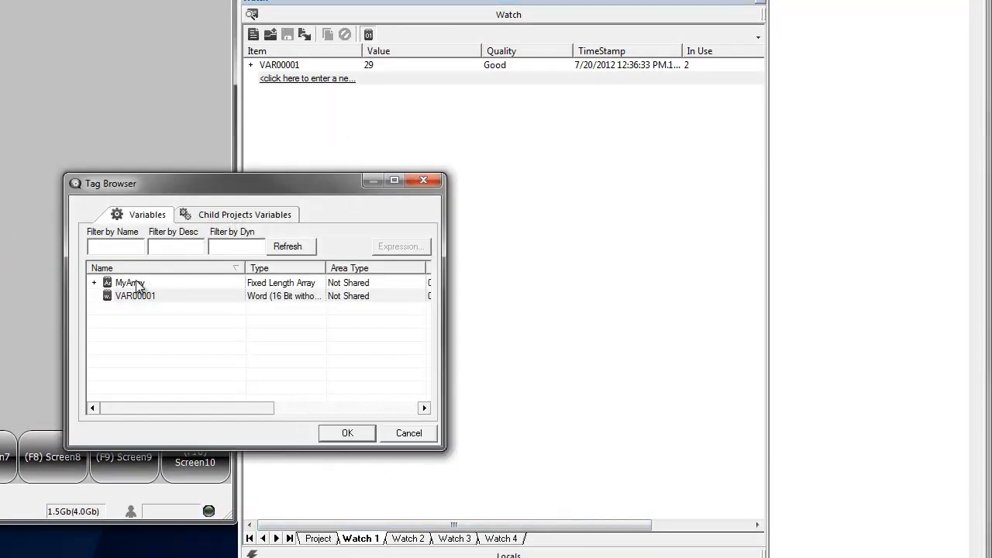
Add MyArray to the Watch list and expand VAR00001's Is used by node.
left_click(347, 432)
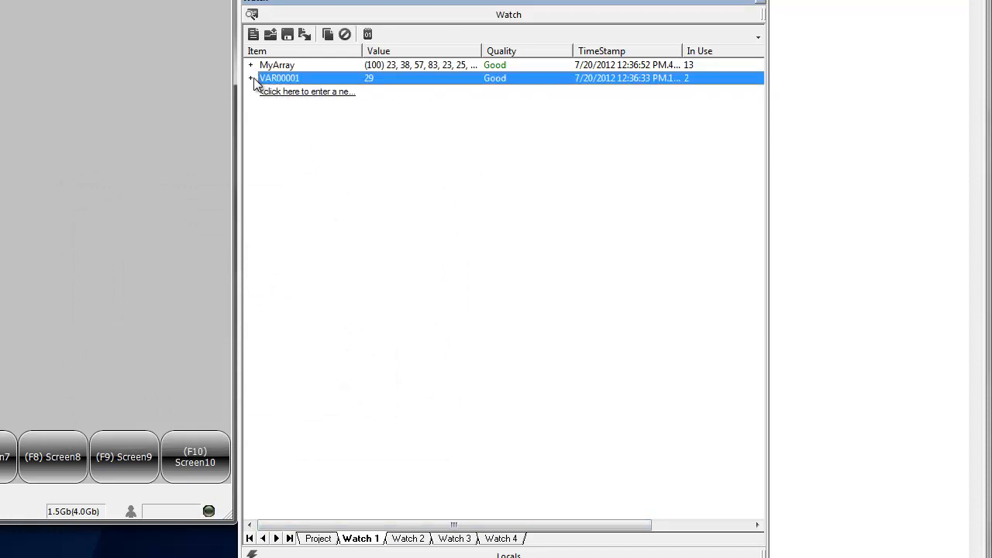
left_click(250, 78)
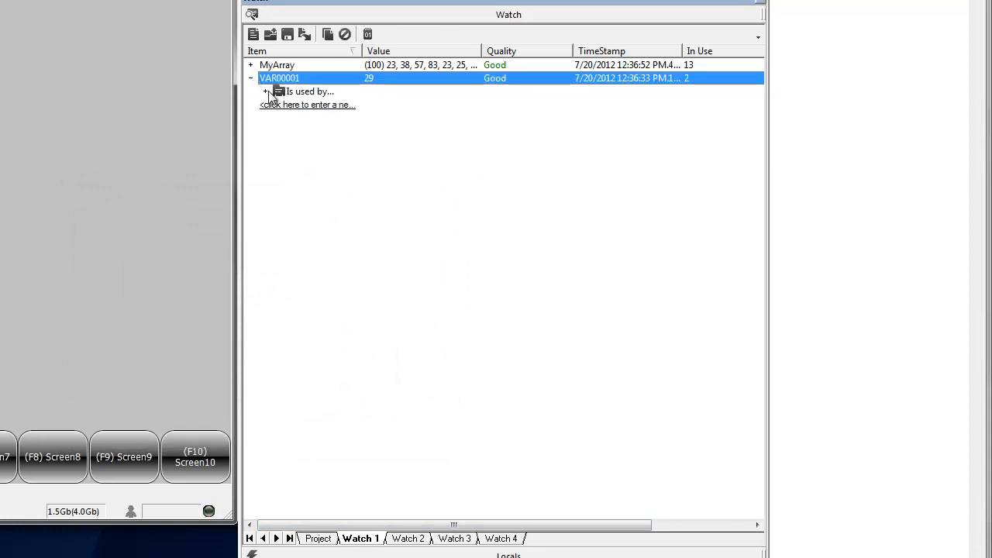
left_click(250, 64)
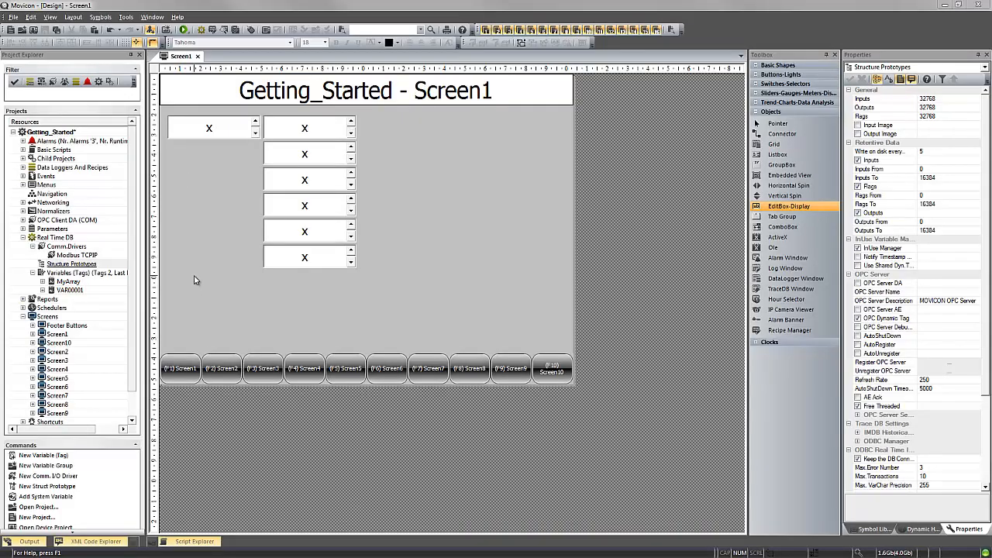
mouse_move(120, 279)
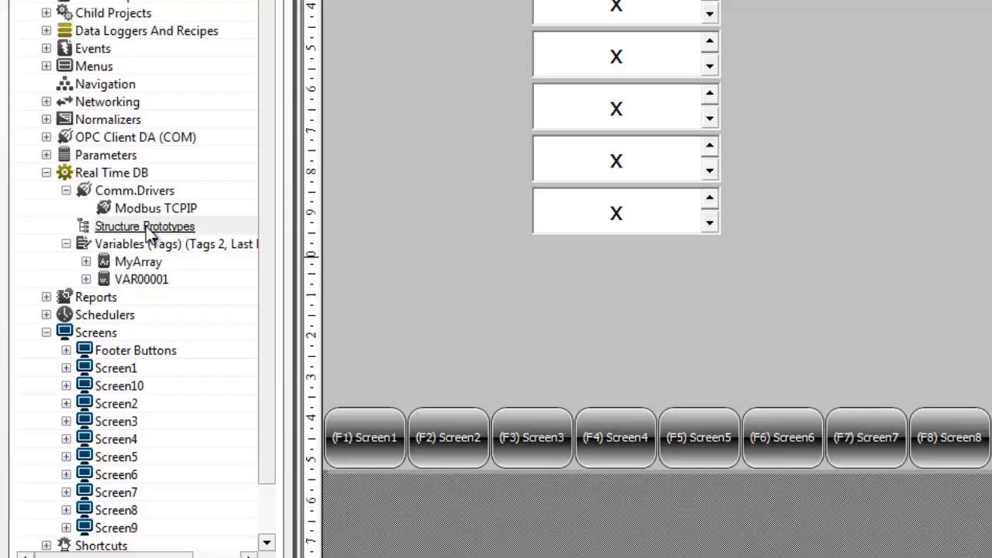
Add a new structure prototype and rename it MyStructure.
right_click(144, 226)
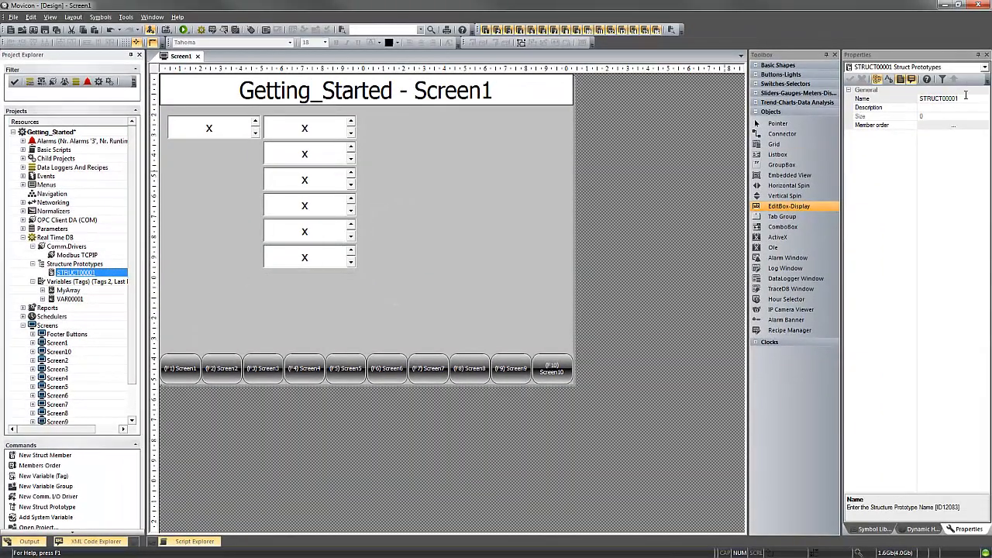
left_click(938, 98)
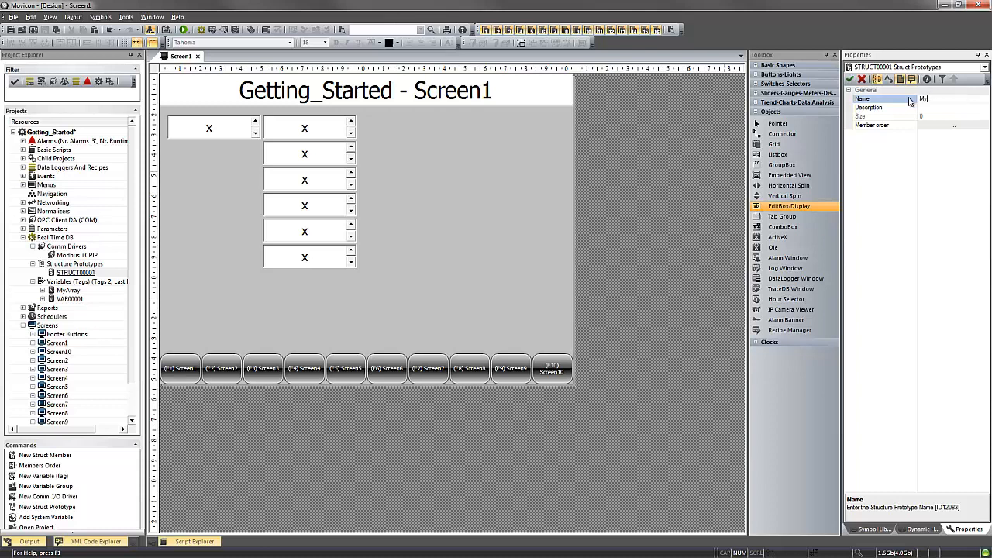
type("MyStructure")
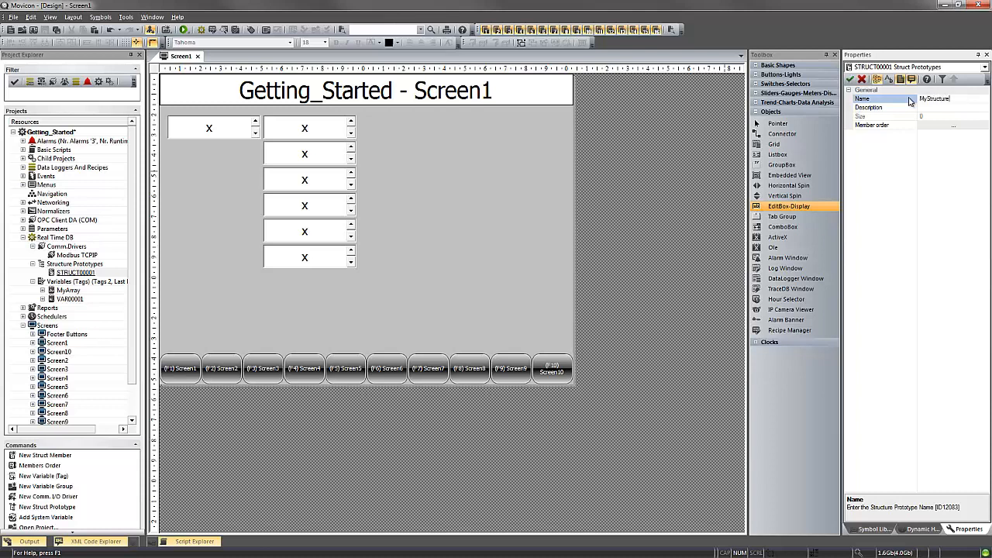
left_click(849, 80)
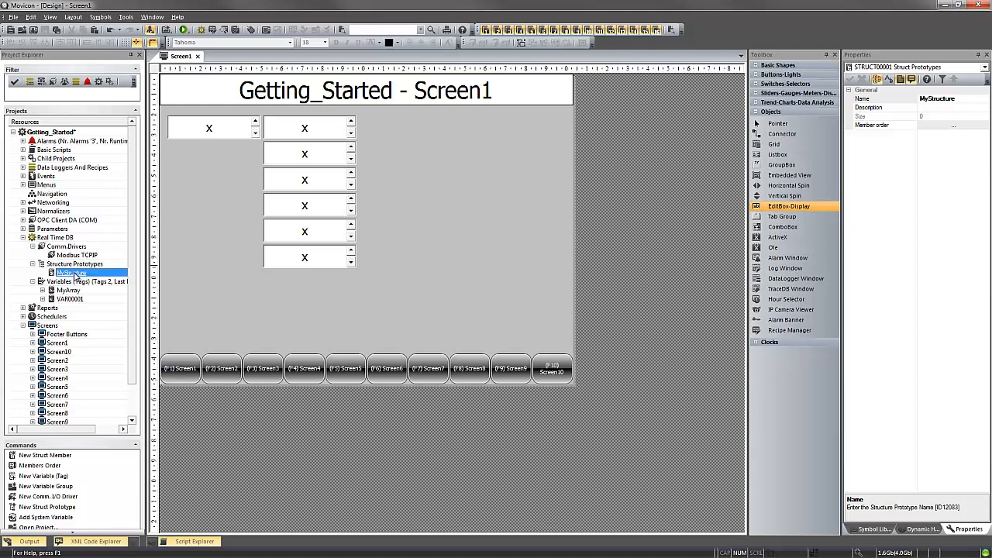
Add a 16-bit Word struct member to MyStructure and name it Amps_Motor.
right_click(70, 272)
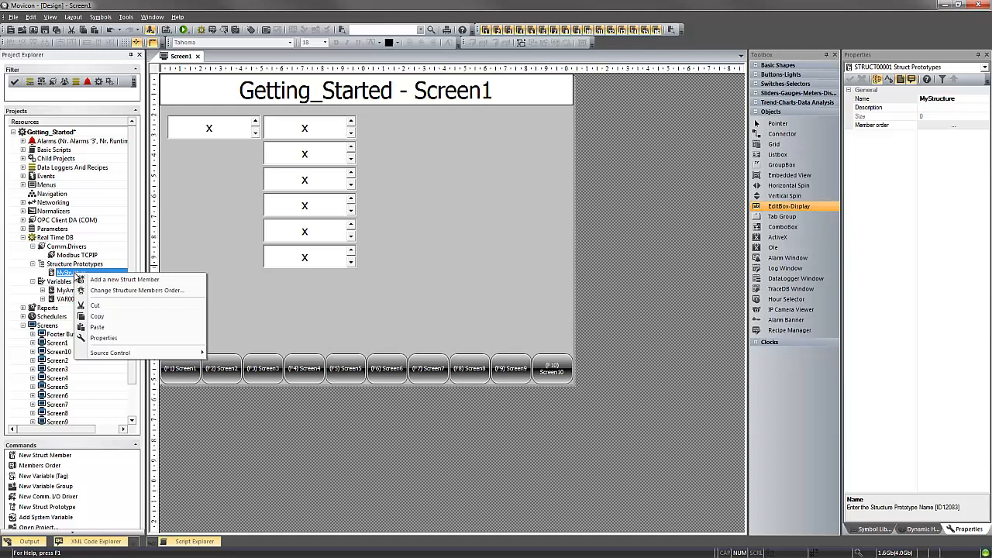
mouse_move(124, 279)
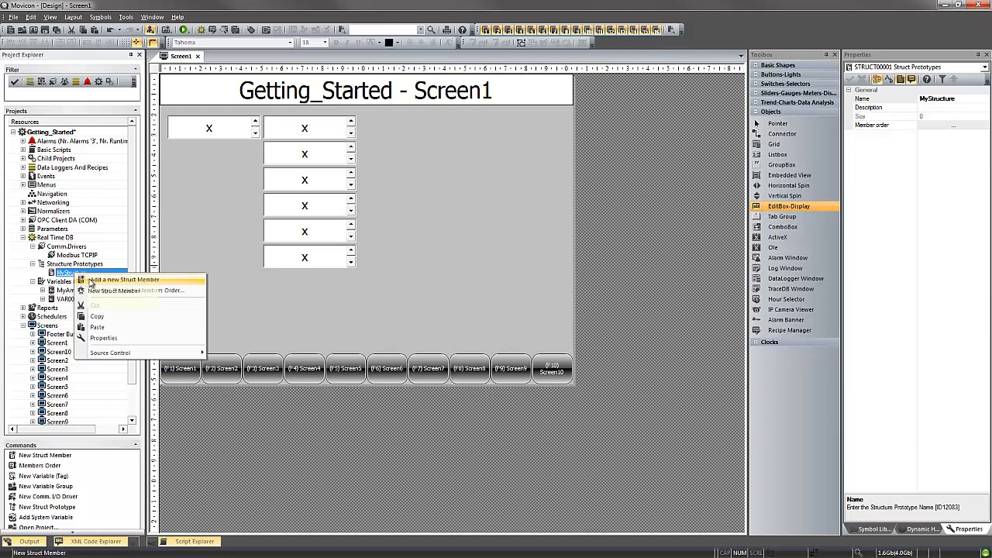
left_click(124, 280)
type("Amps_")
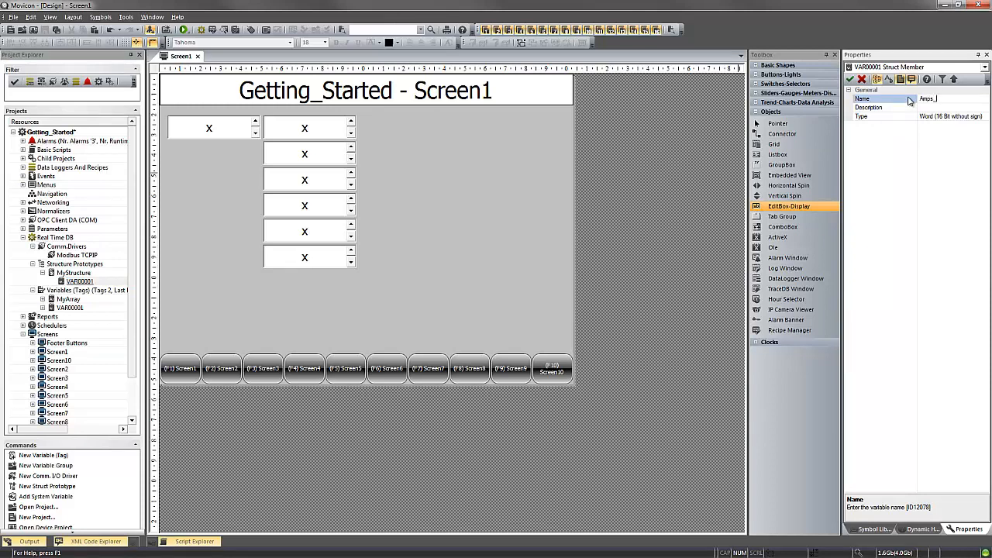
type("Motor")
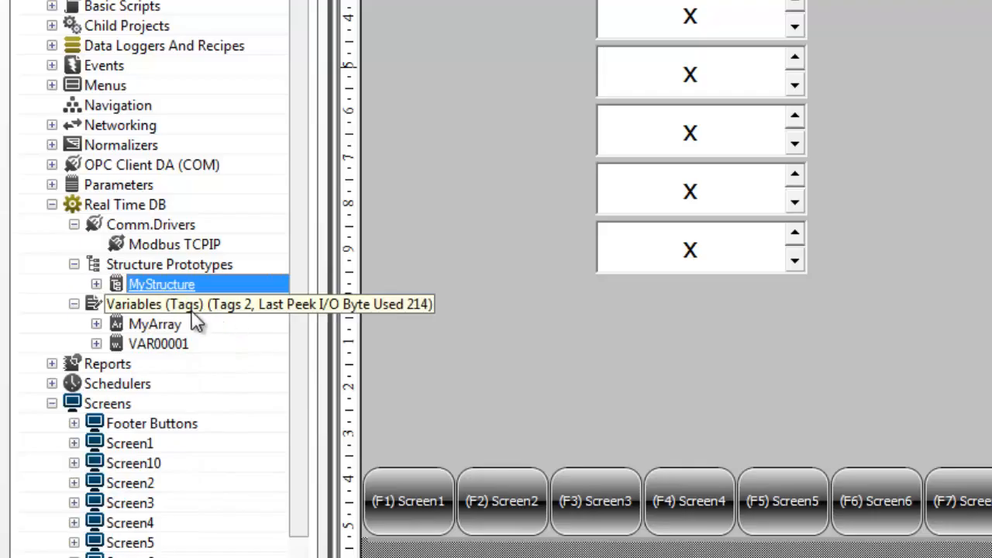
Create a new project tag named MyMotors.
right_click(155, 304)
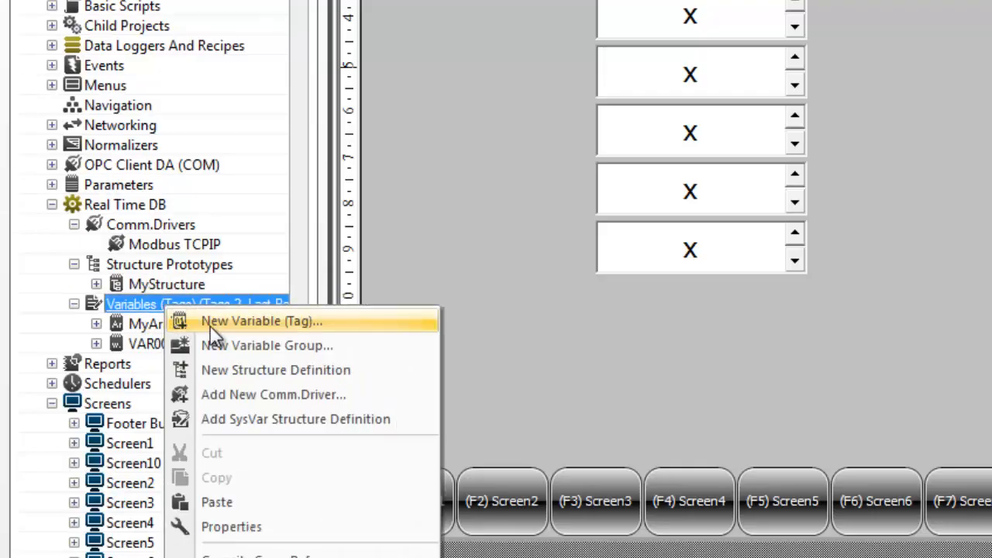
left_click(261, 321)
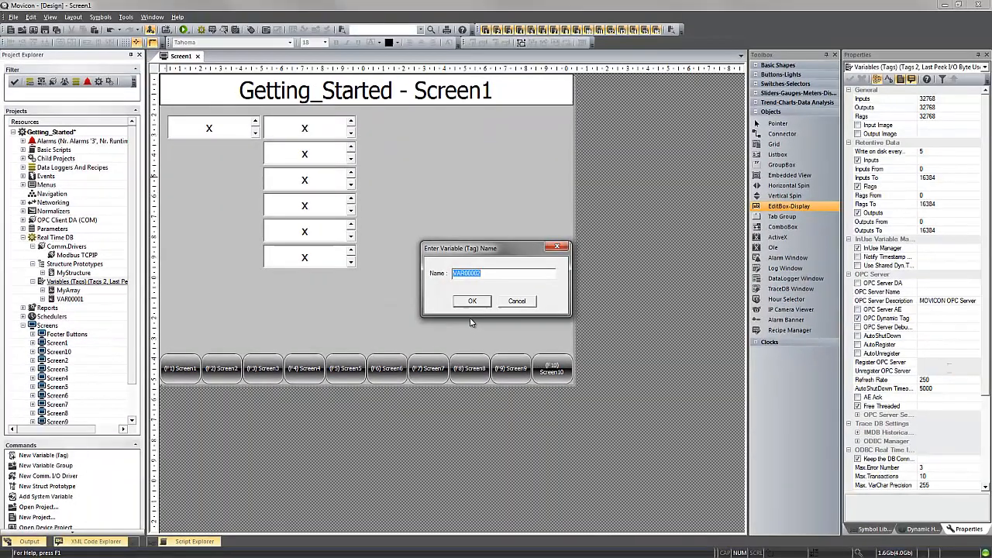
mouse_move(100, 293)
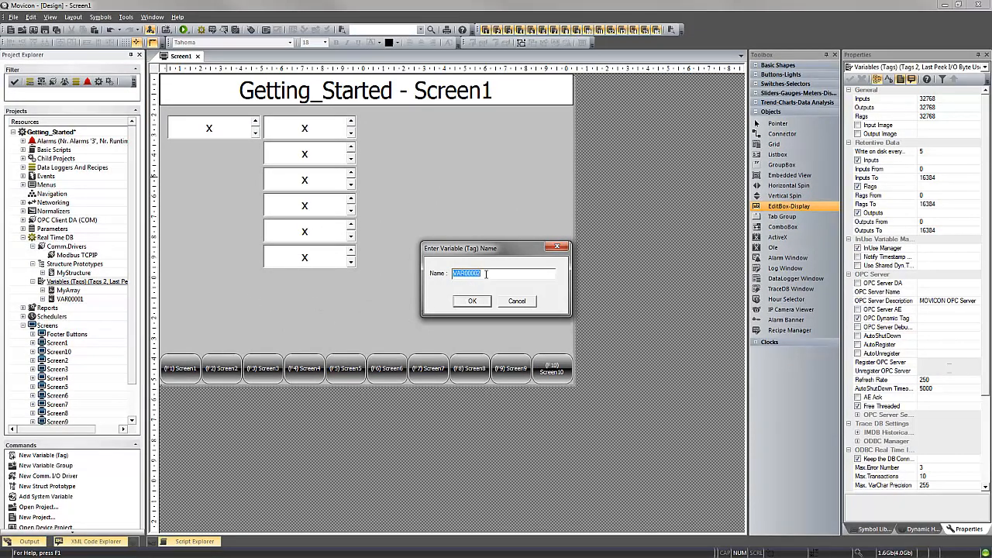
type("4")
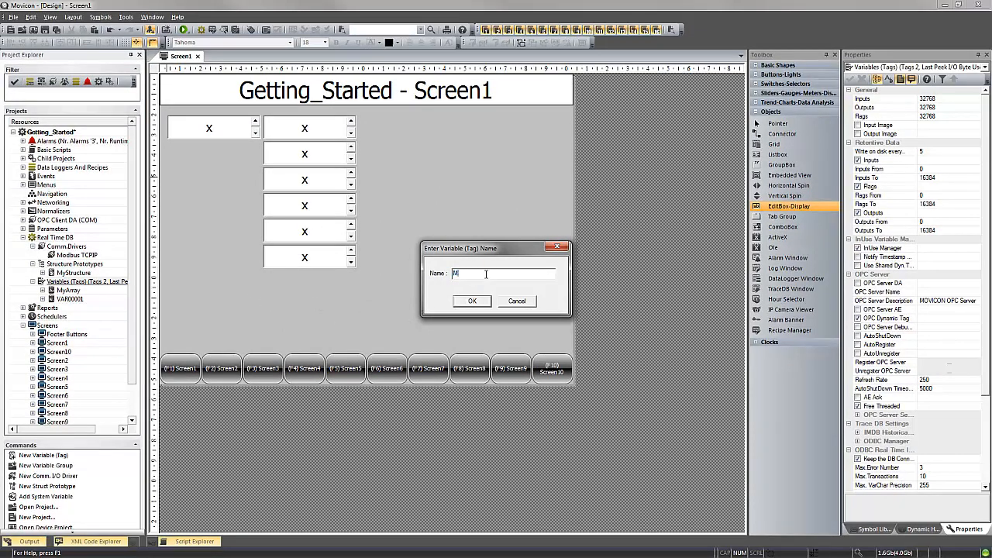
type("yMotors")
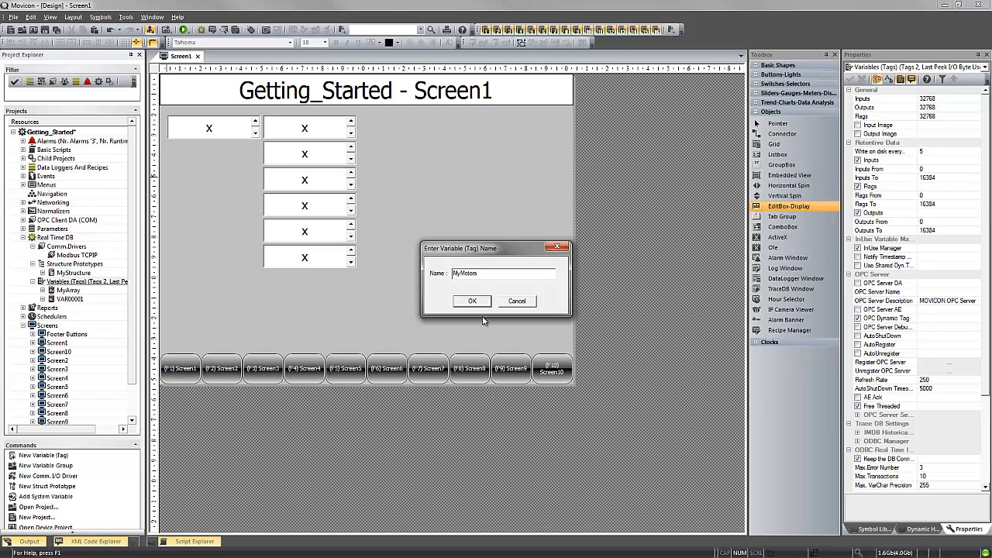
left_click(472, 301)
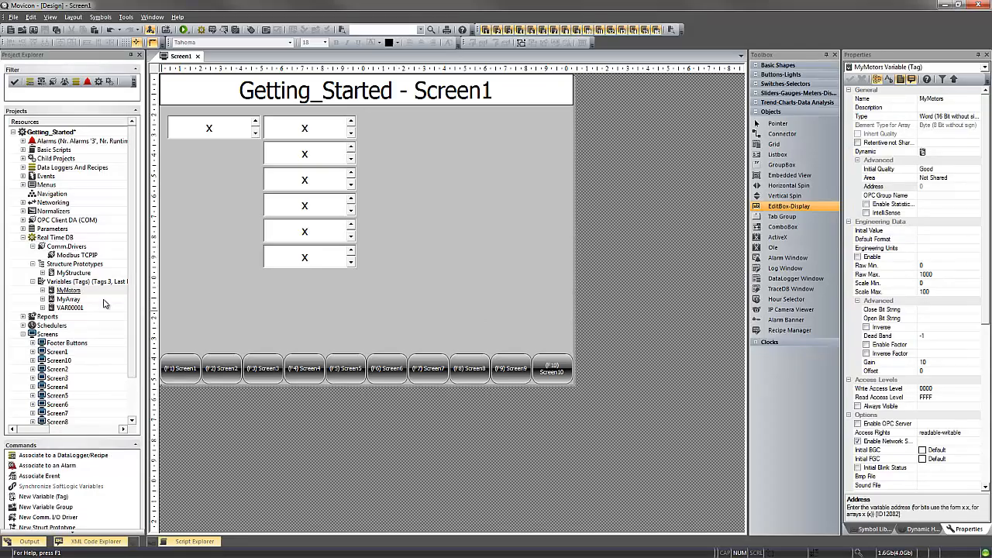
Set the MyMotors tag's data type to the MyStructure structure and apply it.
left_click(68, 290)
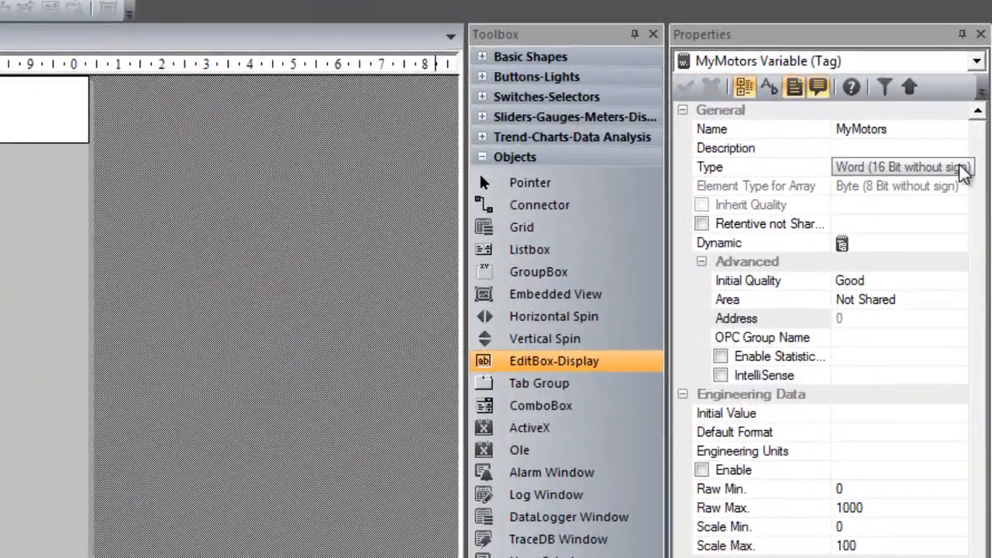
left_click(964, 167)
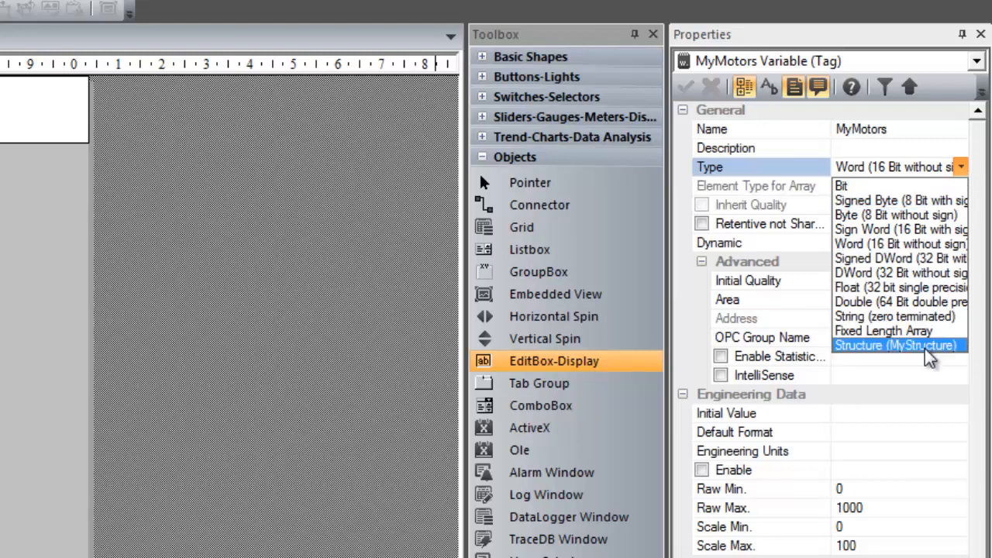
left_click(897, 345)
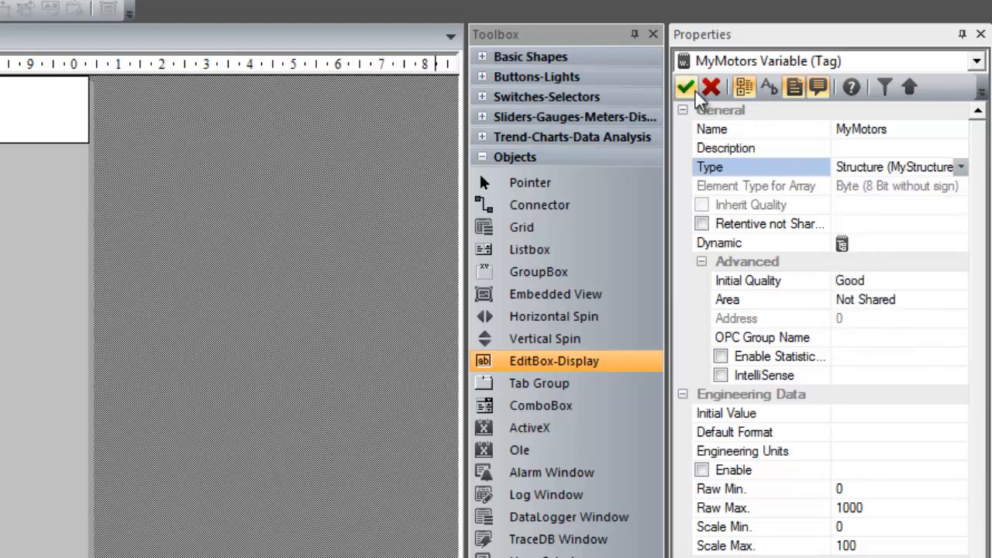
left_click(701, 224)
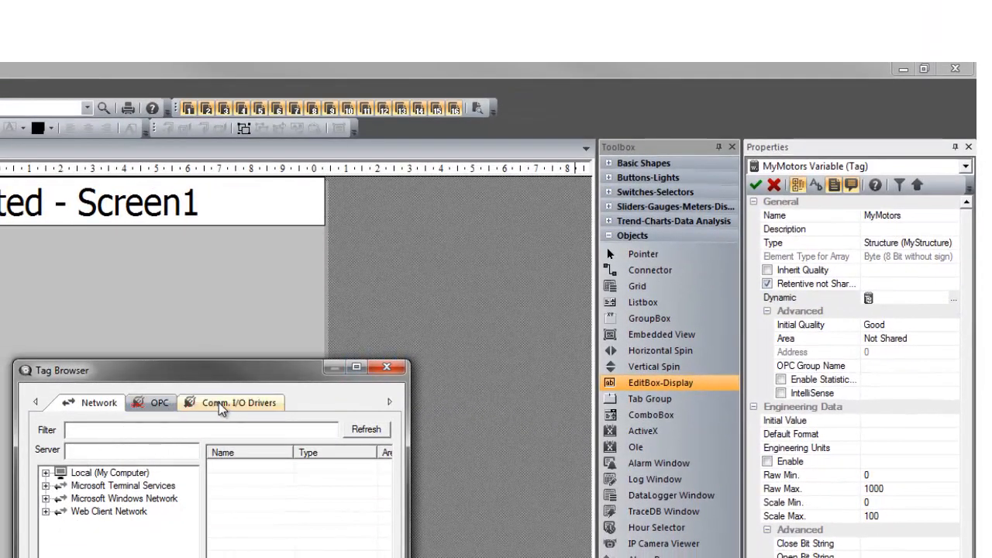
Link MyMotors to the Modbus TCPIP station Sim1 with start address 102.
left_click(239, 403)
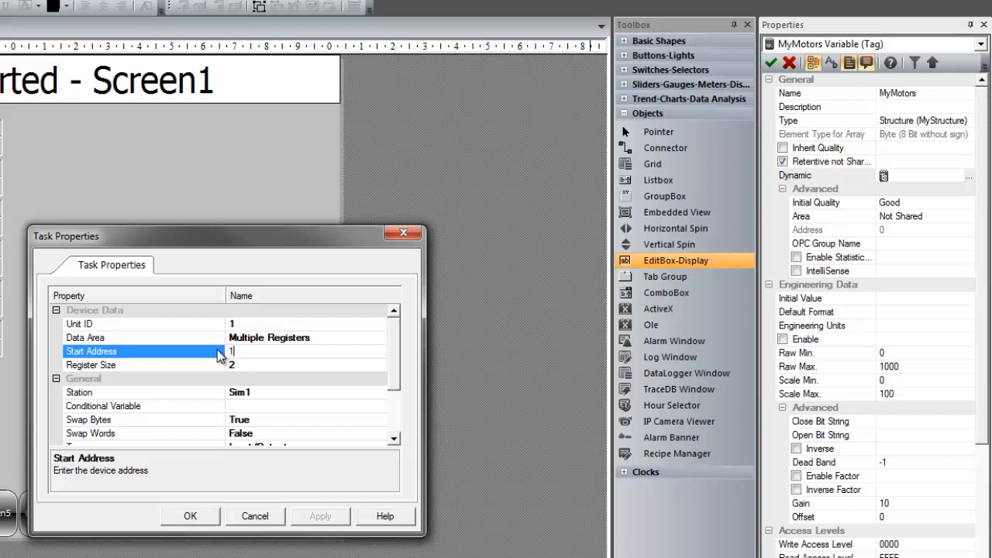
type("102")
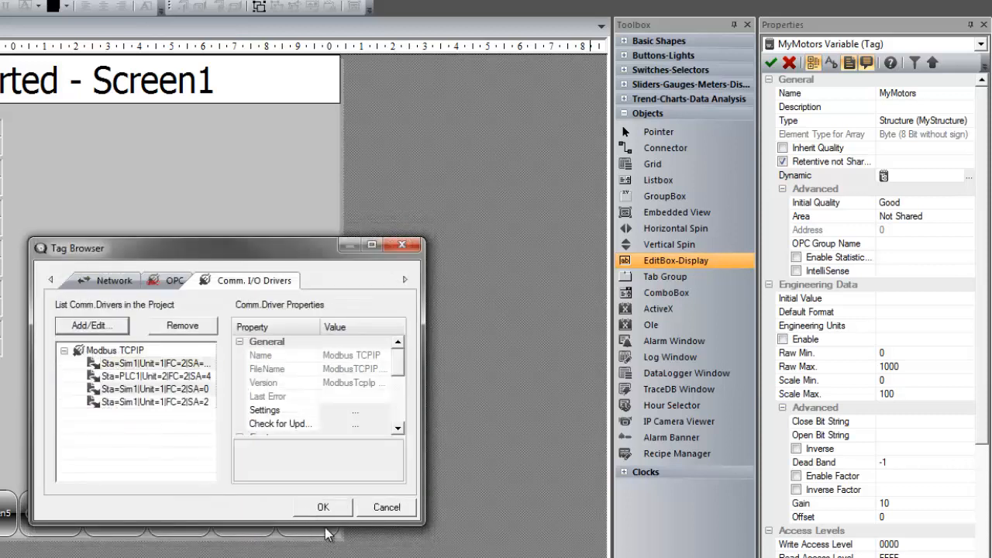
left_click(322, 507)
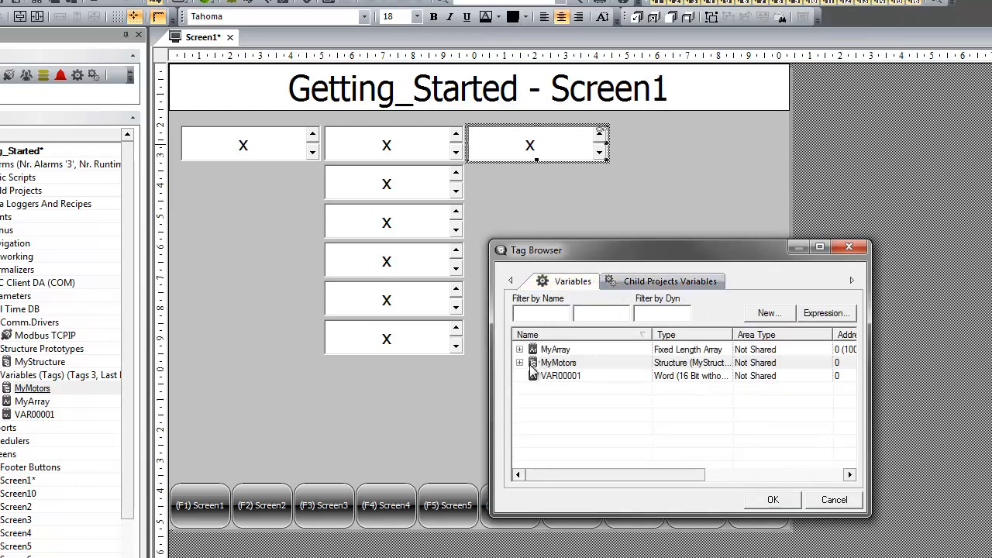
Bind the new third-column edit box to a member of the MyMotors structure.
left_click(519, 362)
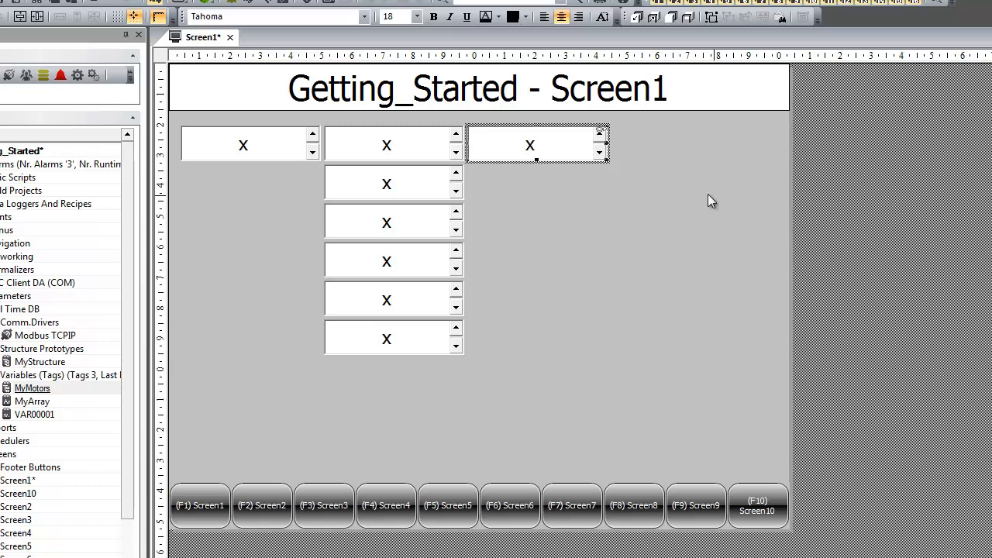
mouse_move(564, 163)
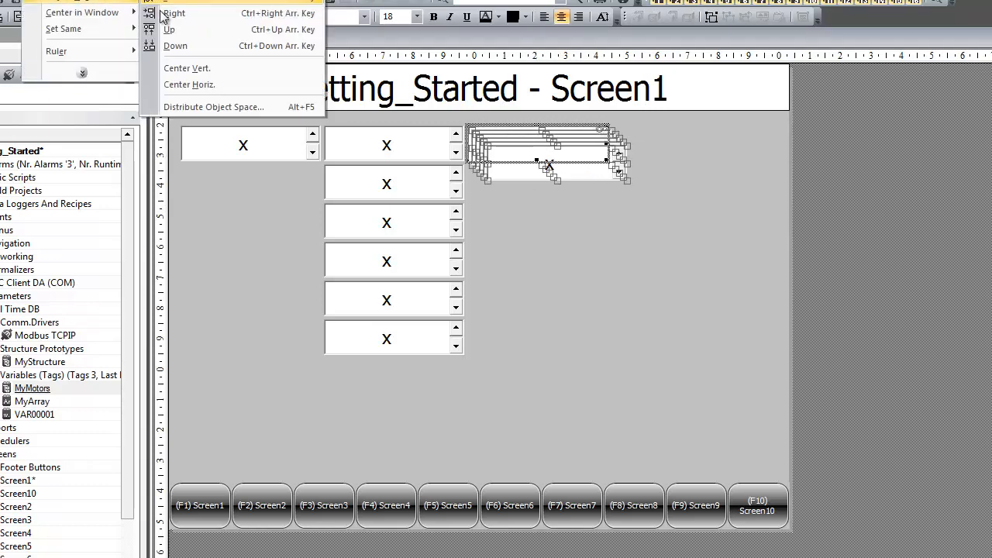
Align the copied edit boxes into an even third column of six.
left_click(212, 106)
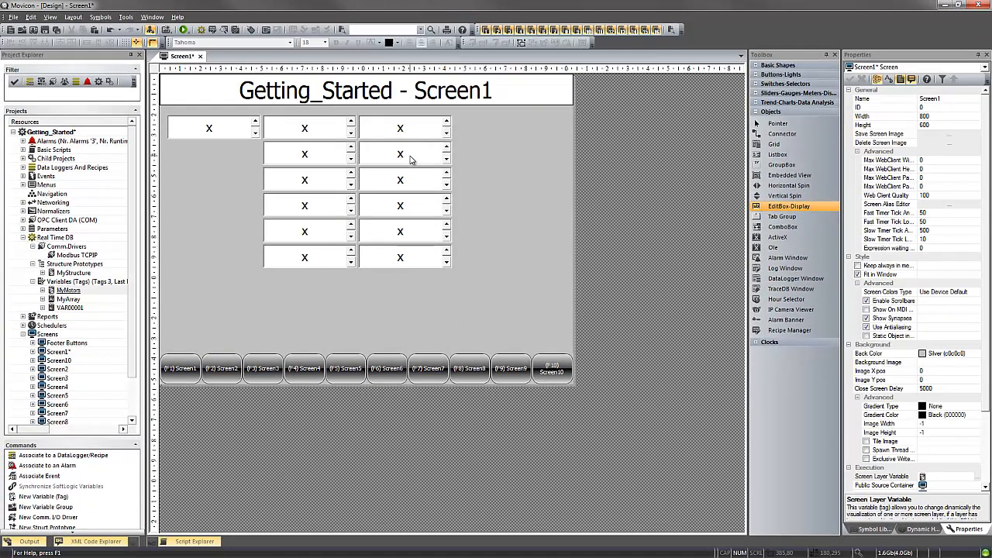
Assign successive MyMotors Amps_Motor members to the third-column boxes, through Amps_Motor4 and Amps_Motor6.
left_click(403, 153)
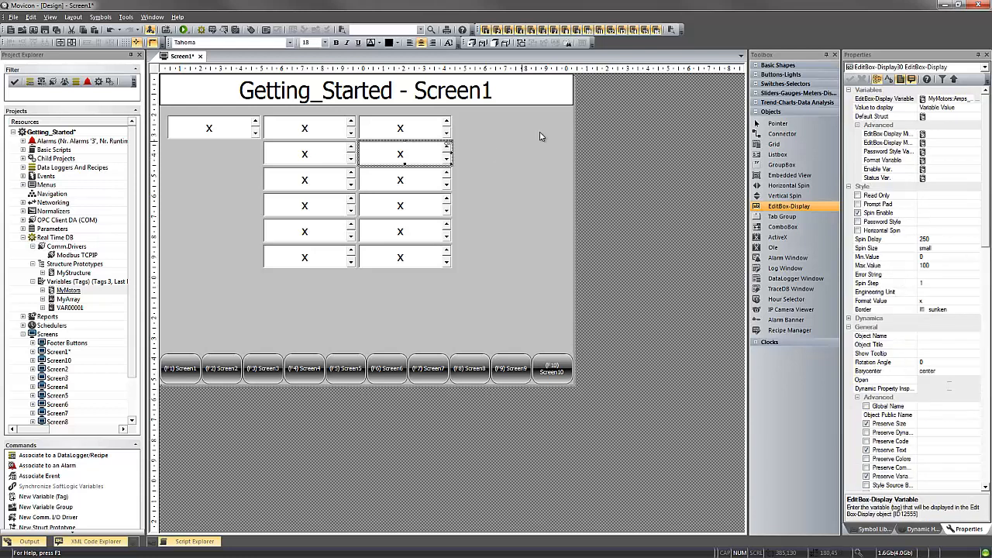
mouse_move(567, 42)
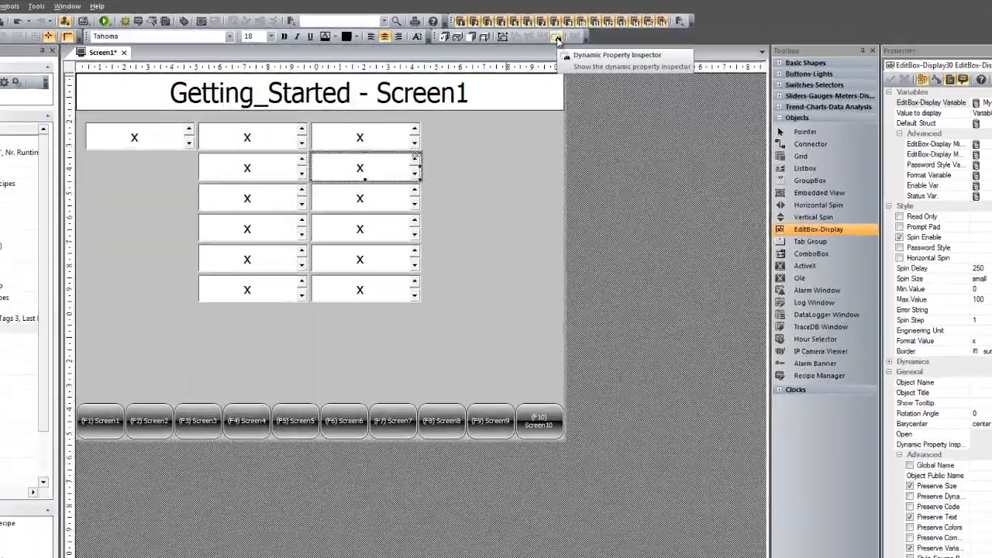
left_click(557, 36)
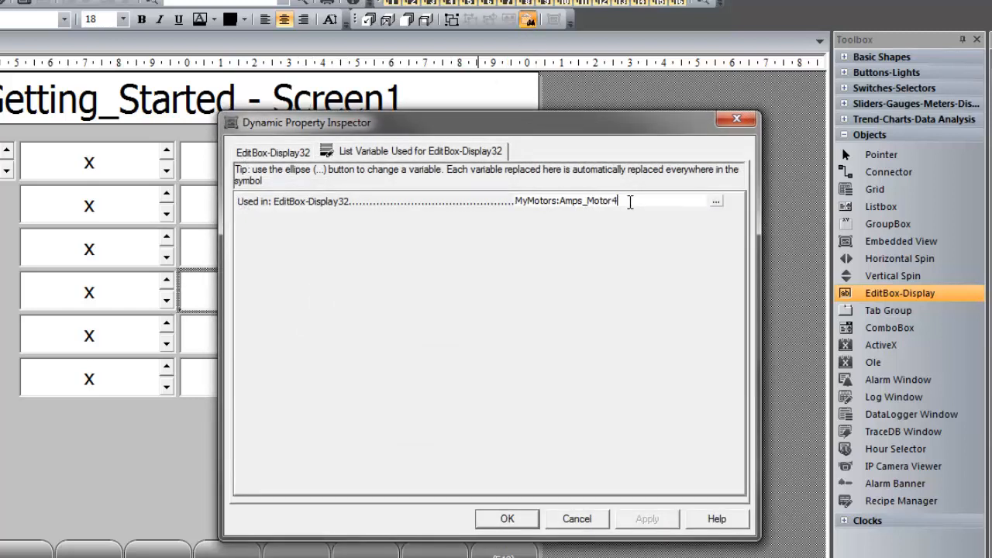
left_click(507, 519)
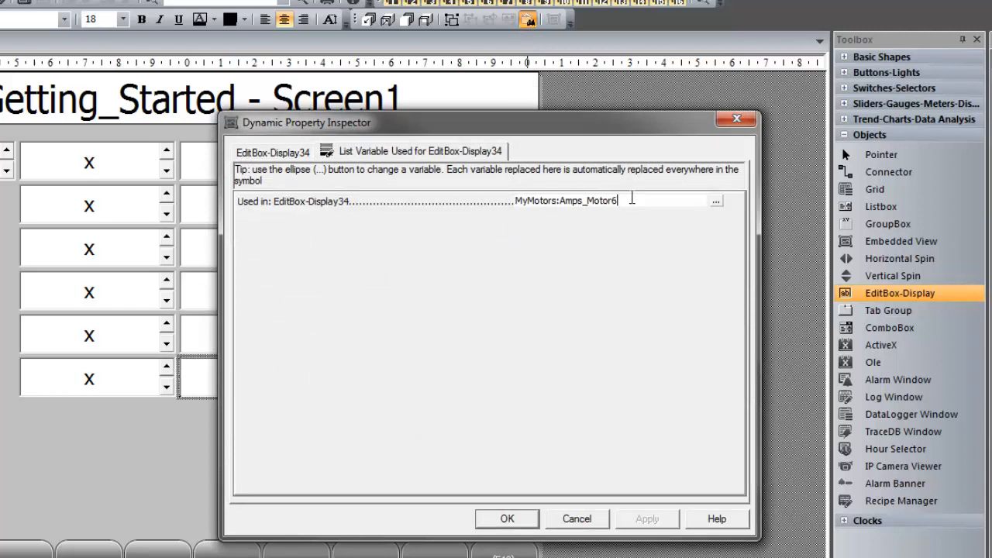
left_click(506, 519)
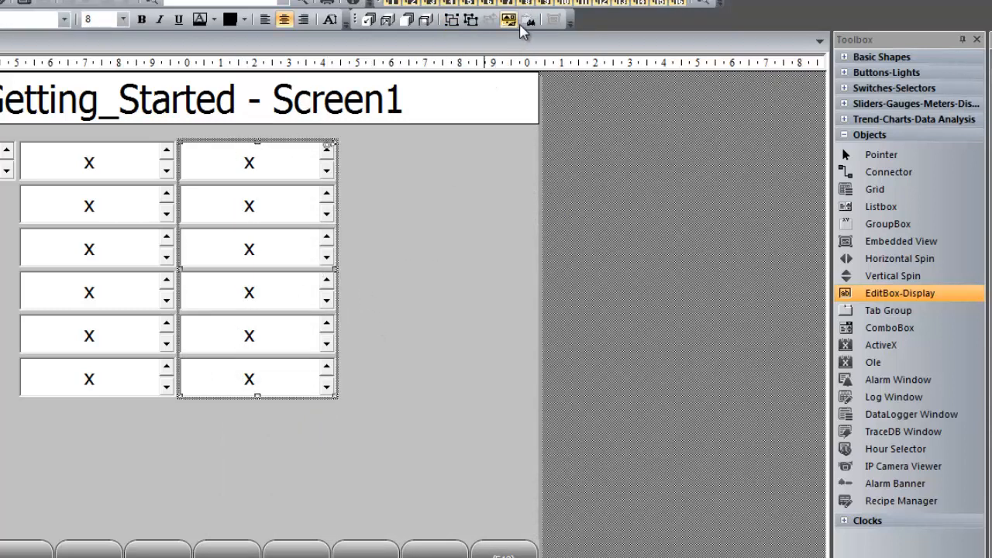
Review the variables of all third-column edit boxes, including EditBox-Display31, in the Dynamic Property Inspector.
left_click(530, 20)
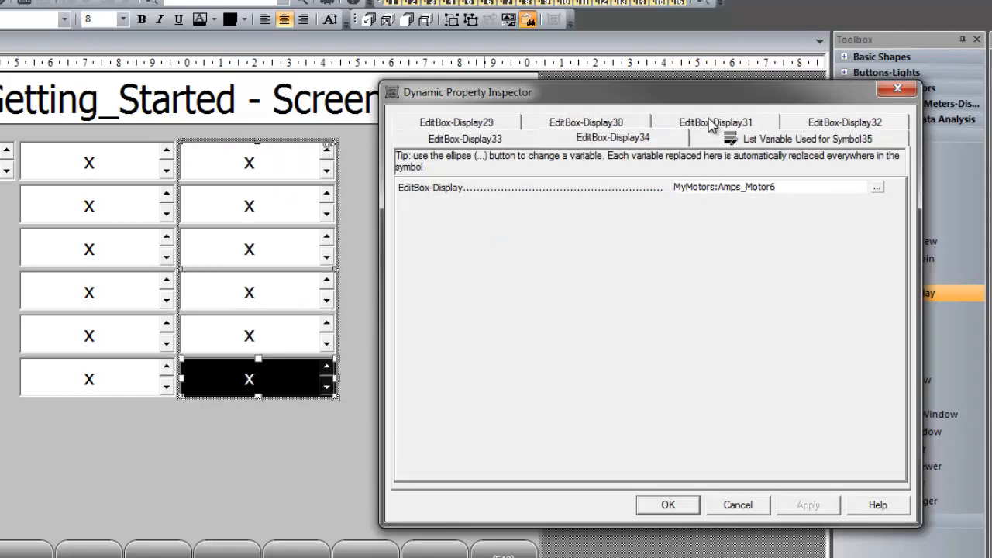
left_click(806, 138)
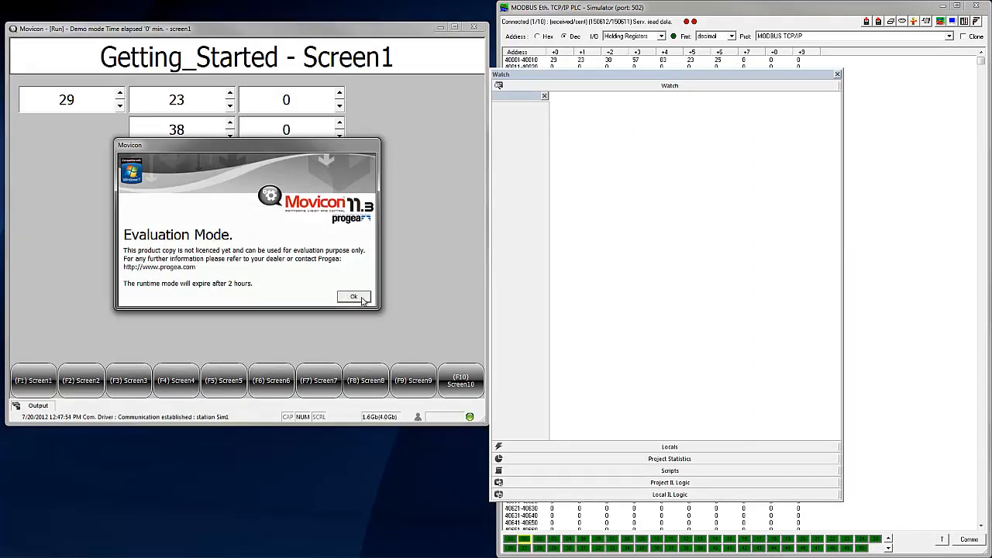
Dismiss the evaluation notice at runtime and enter test values in the simulator's holding registers.
left_click(353, 297)
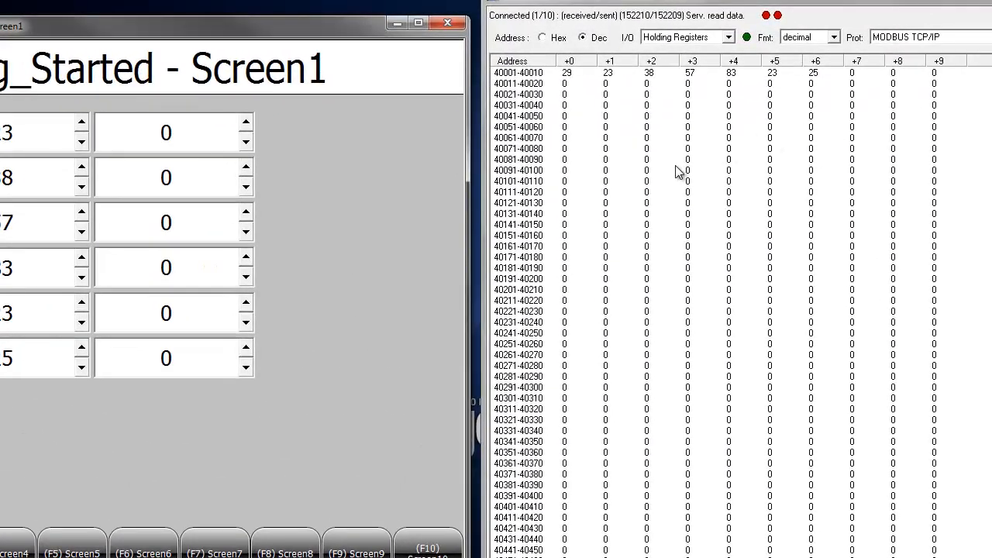
left_click(247, 125)
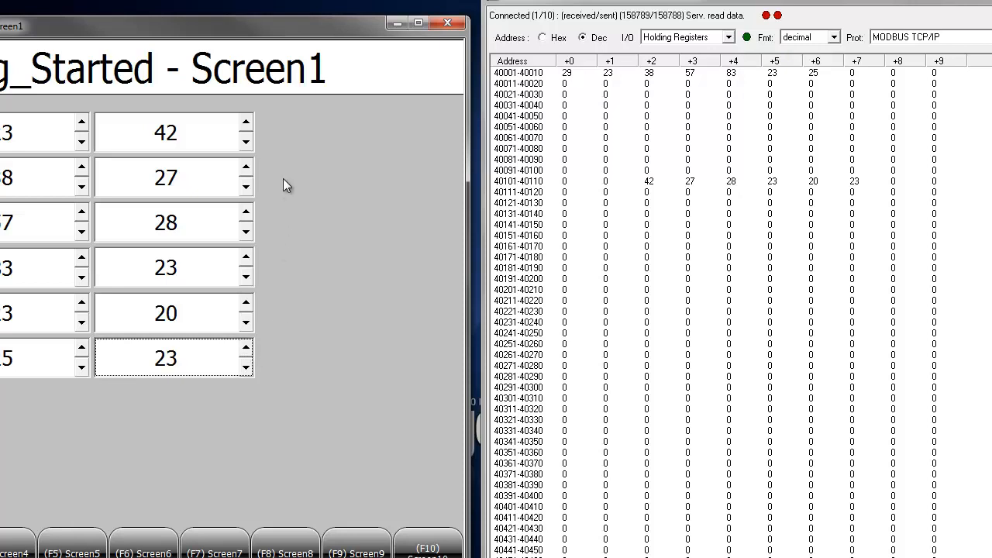
mouse_move(267, 143)
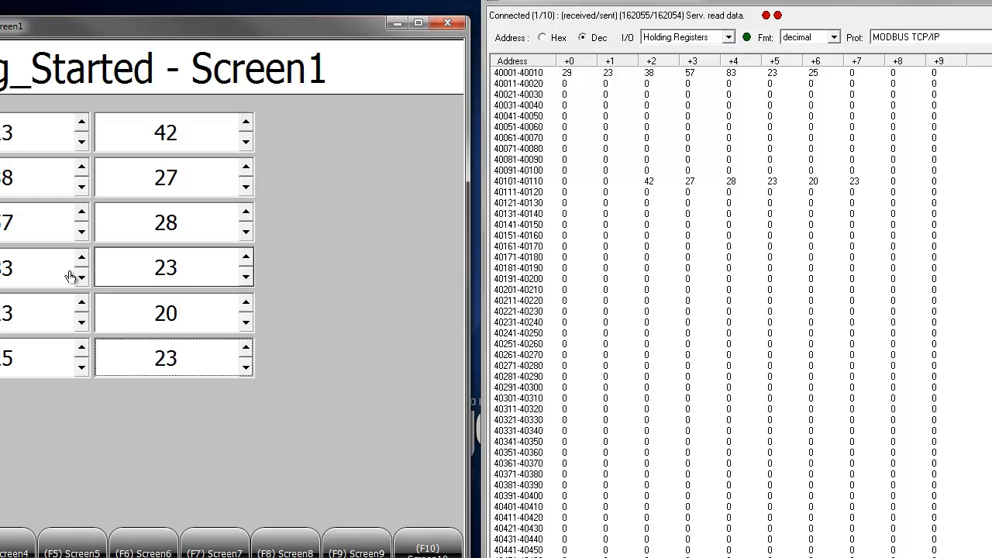
mouse_move(448, 23)
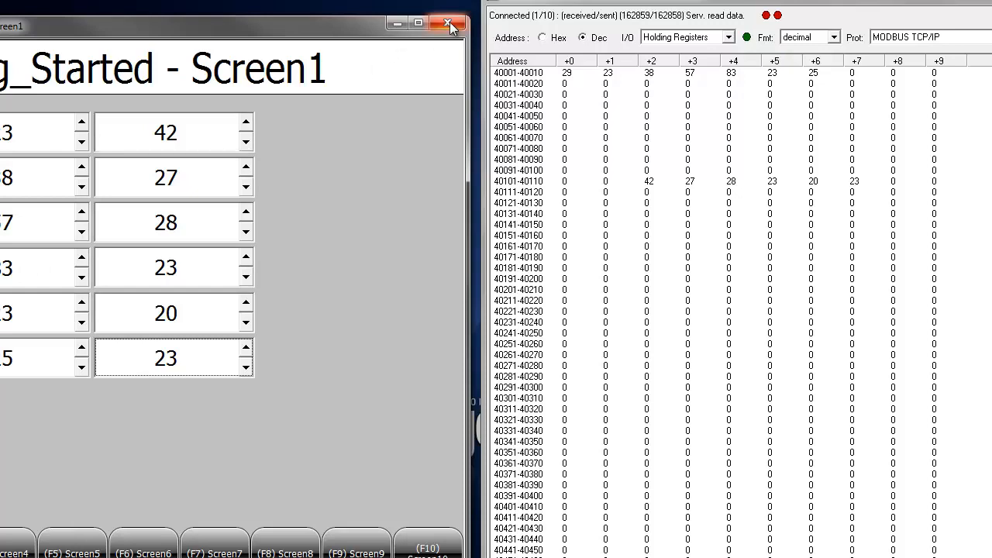